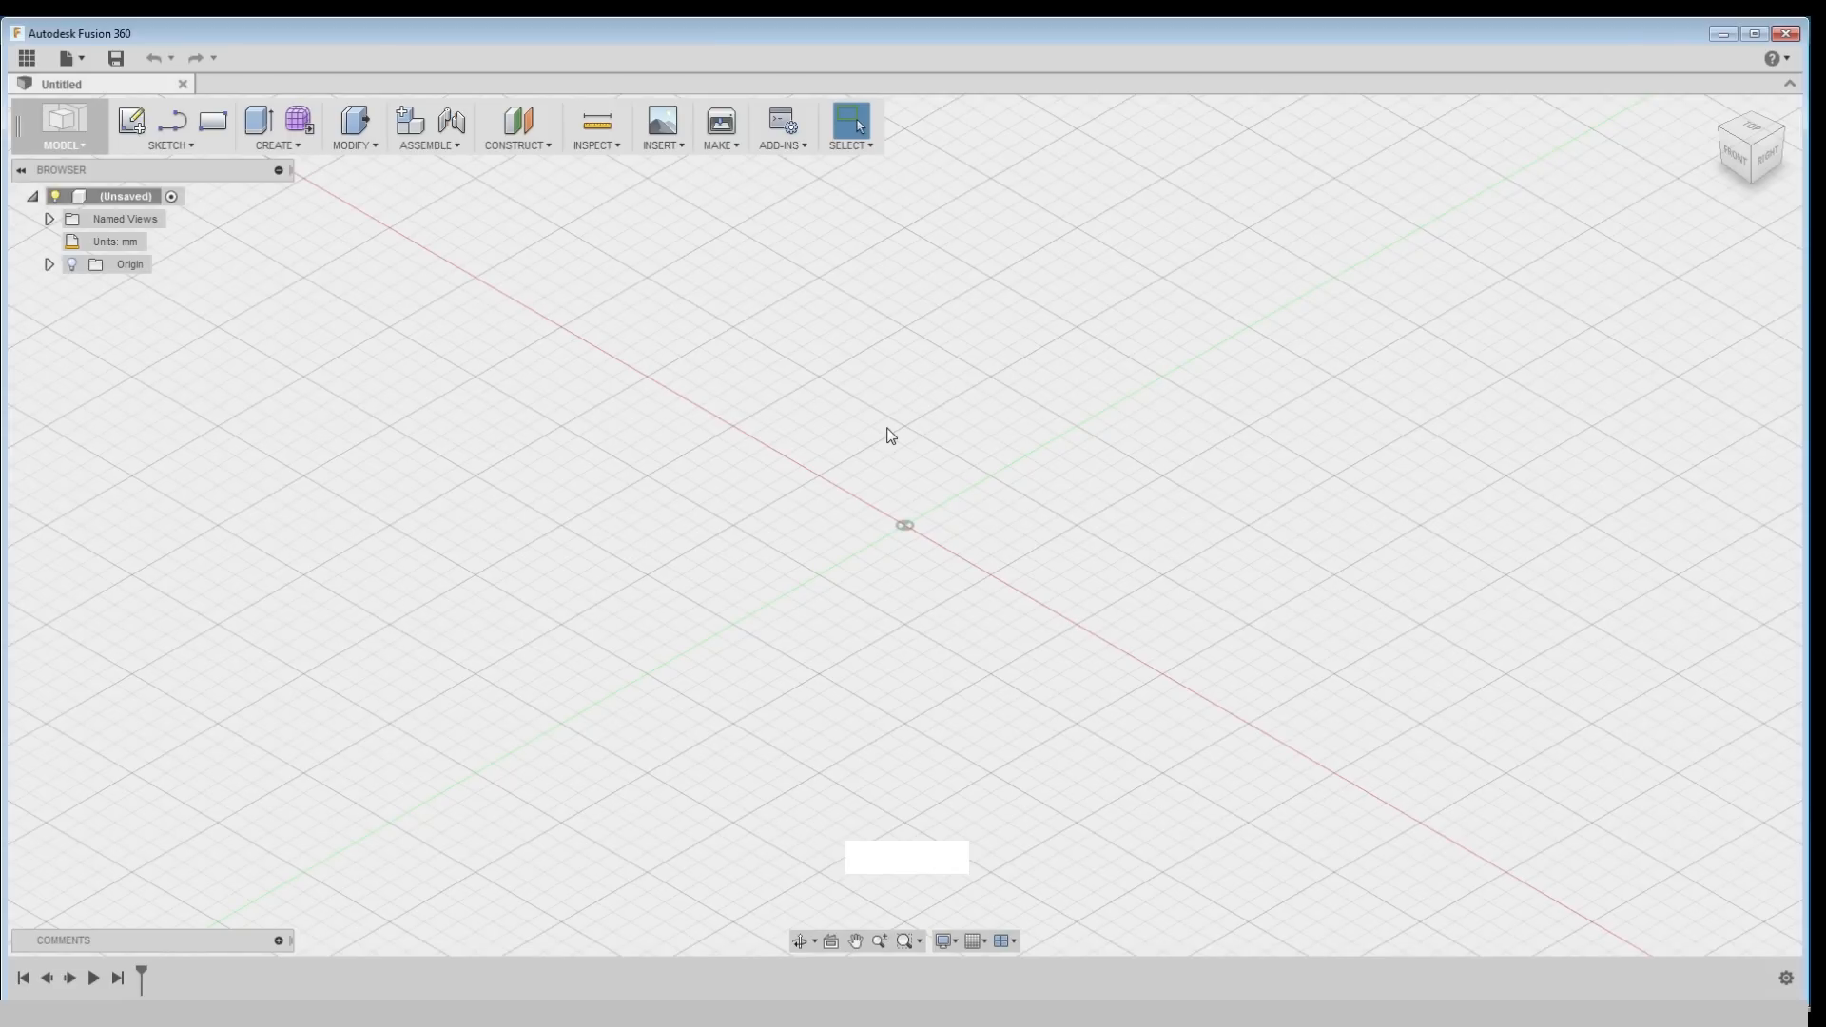
{"action": "mouse_move", "coordinate": [848, 405]}
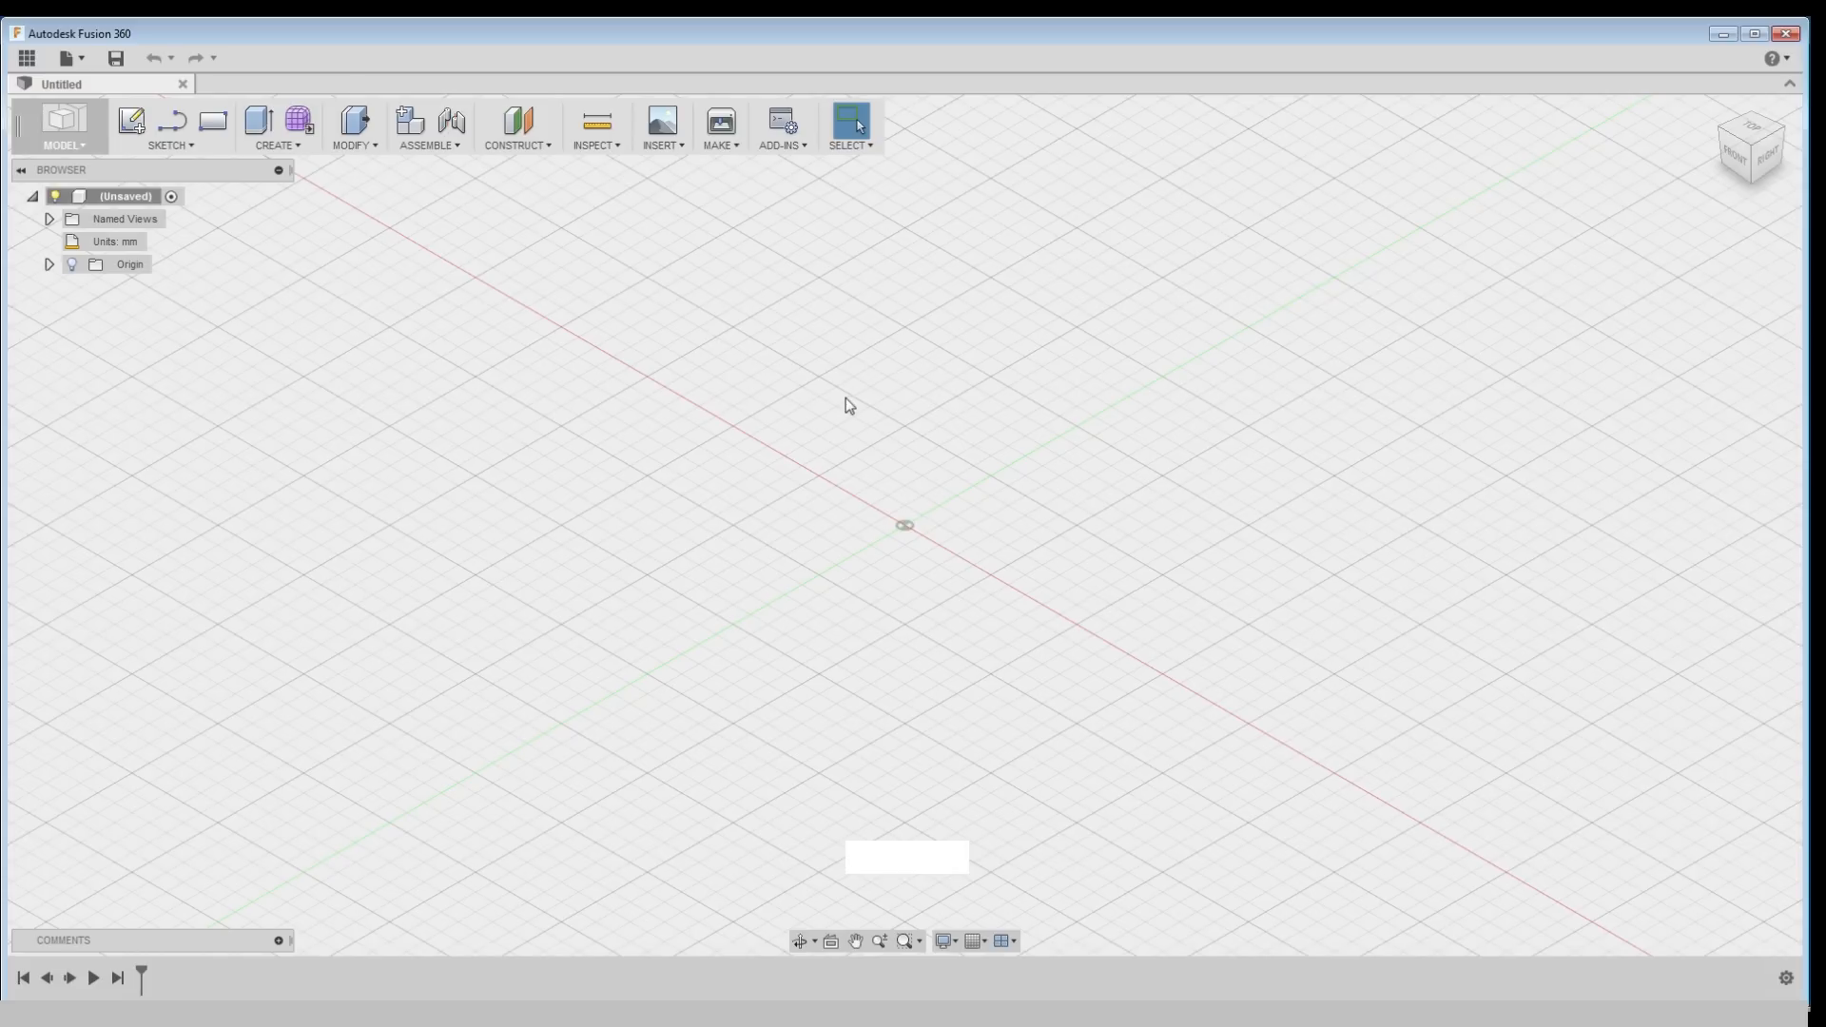
Create a new empty component under the design root and name it knob
{"action": "right_click", "coordinate": [126, 196]}
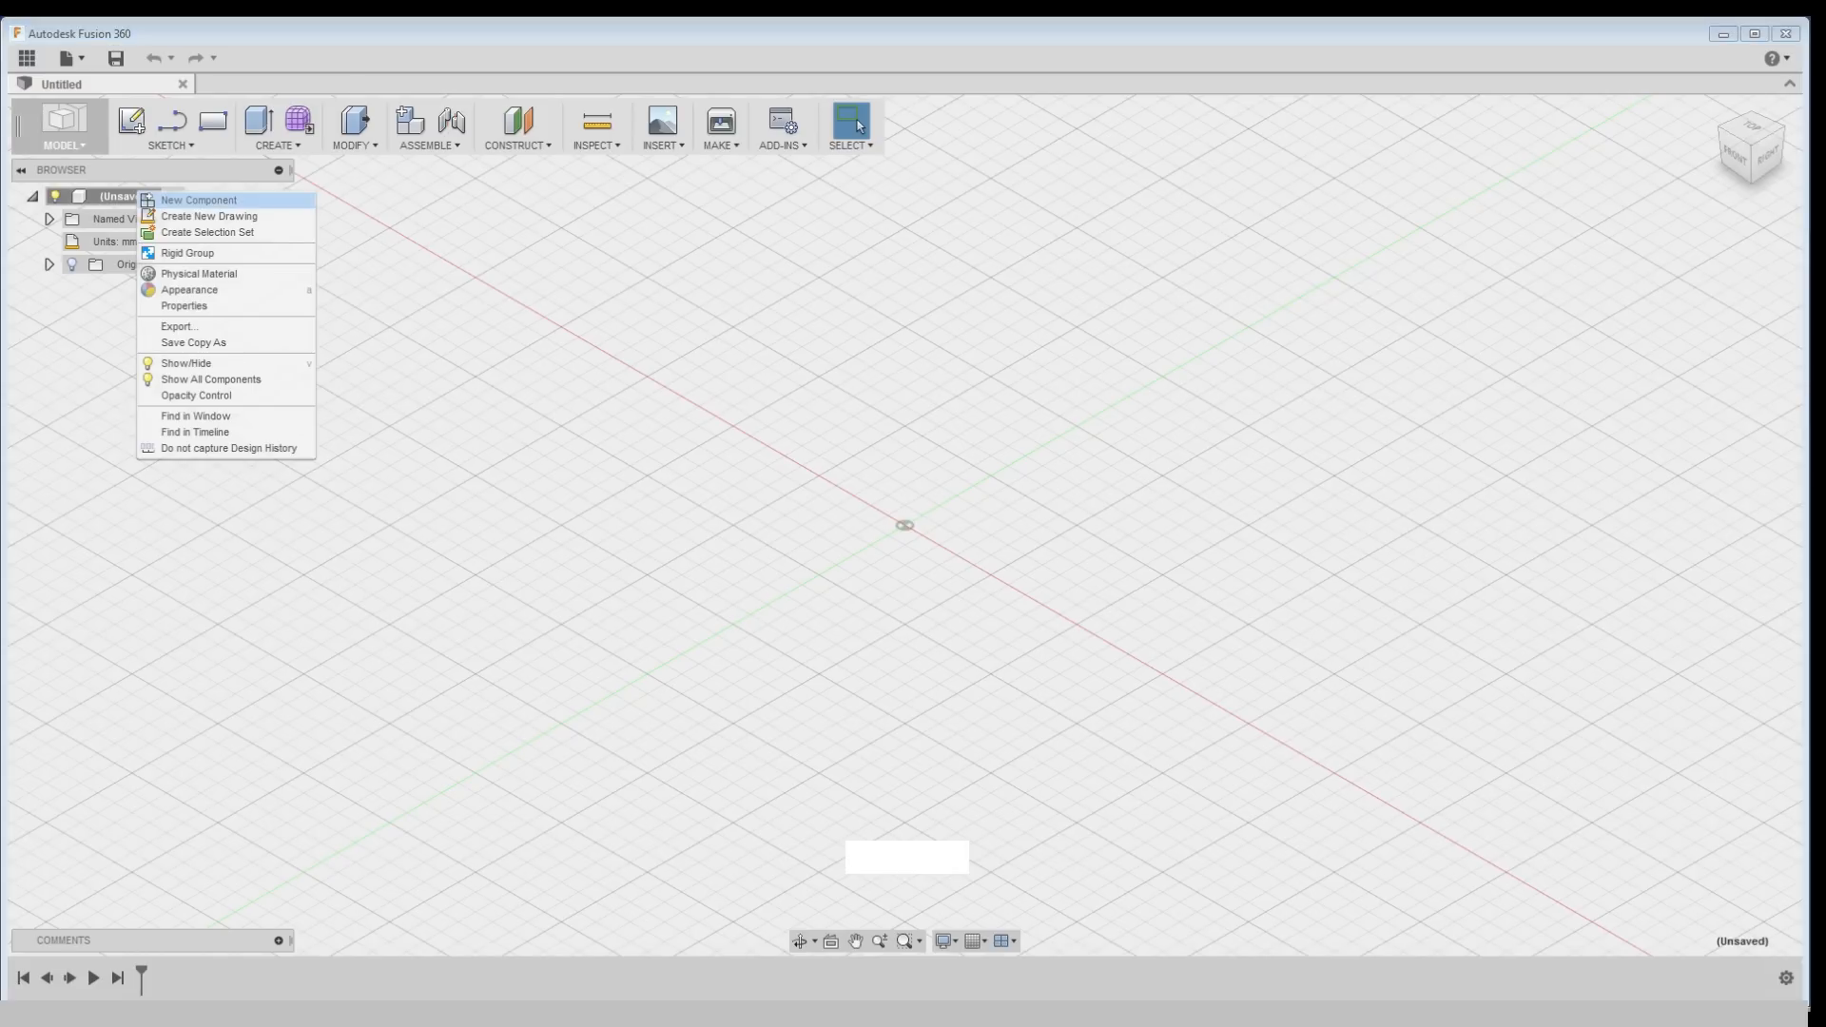
{"action": "left_click", "coordinate": [198, 200]}
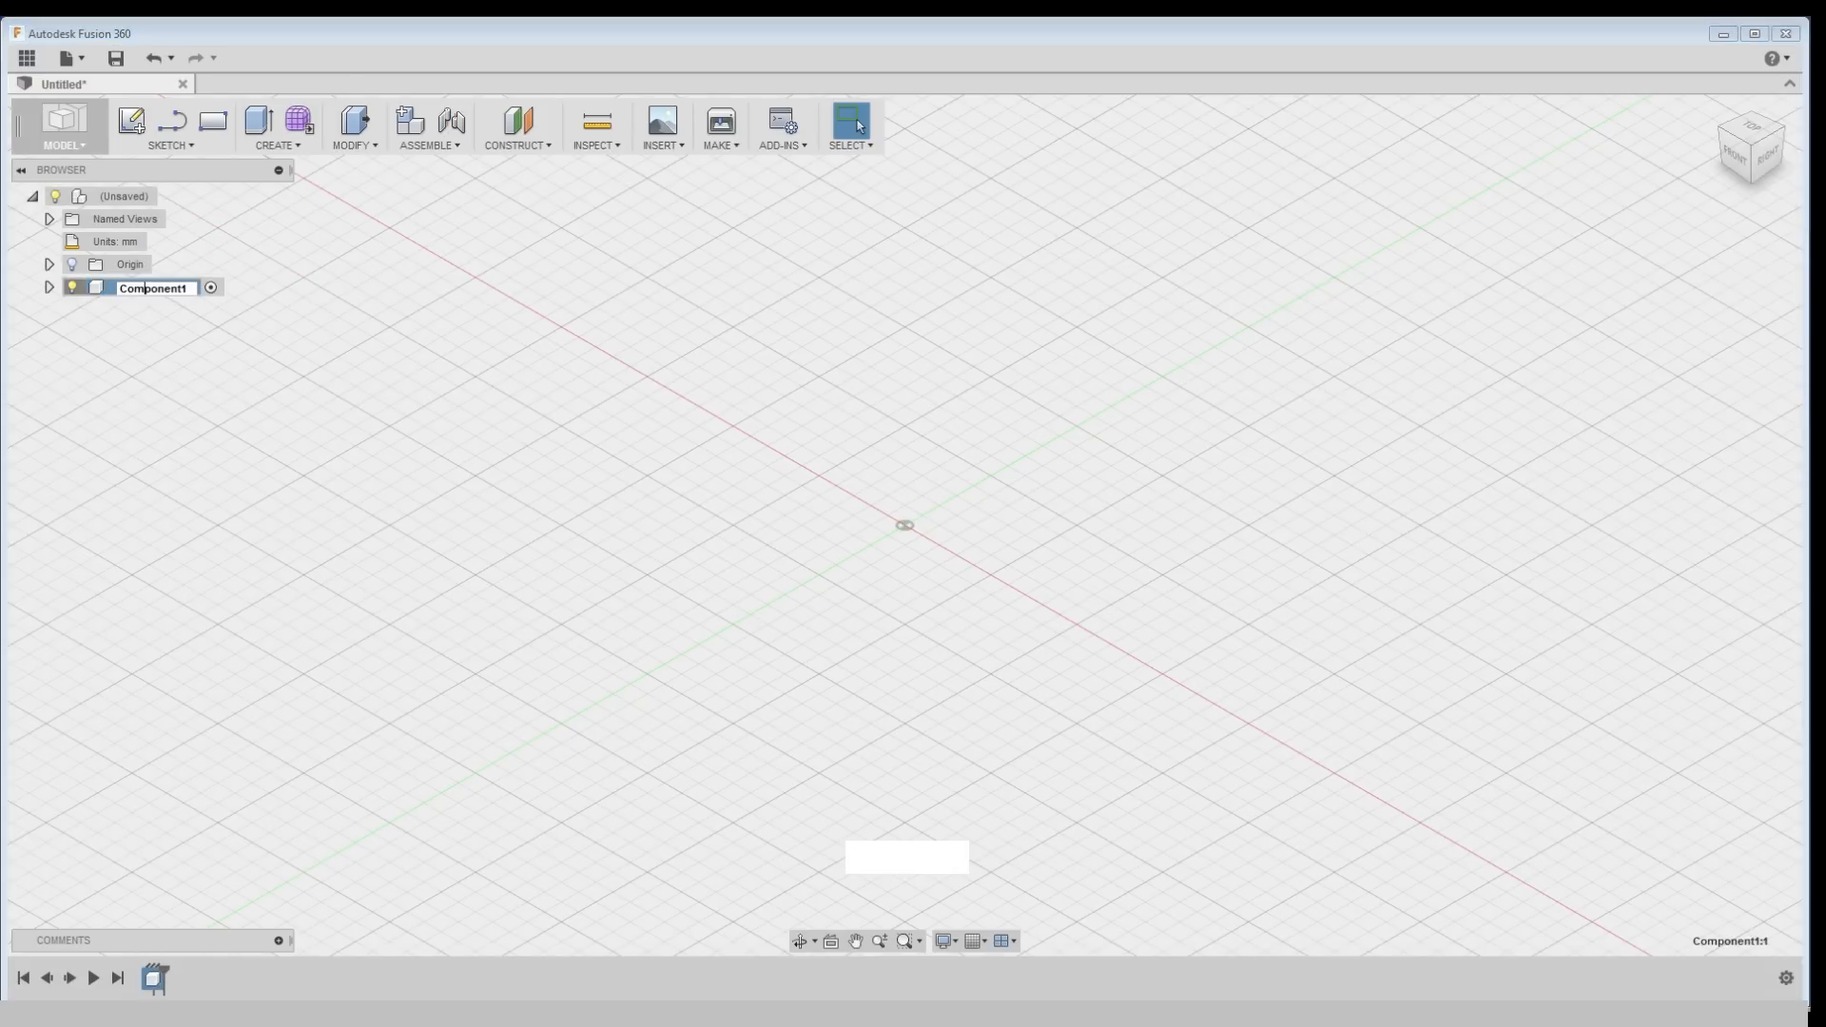
{"action": "type", "text": "k"}
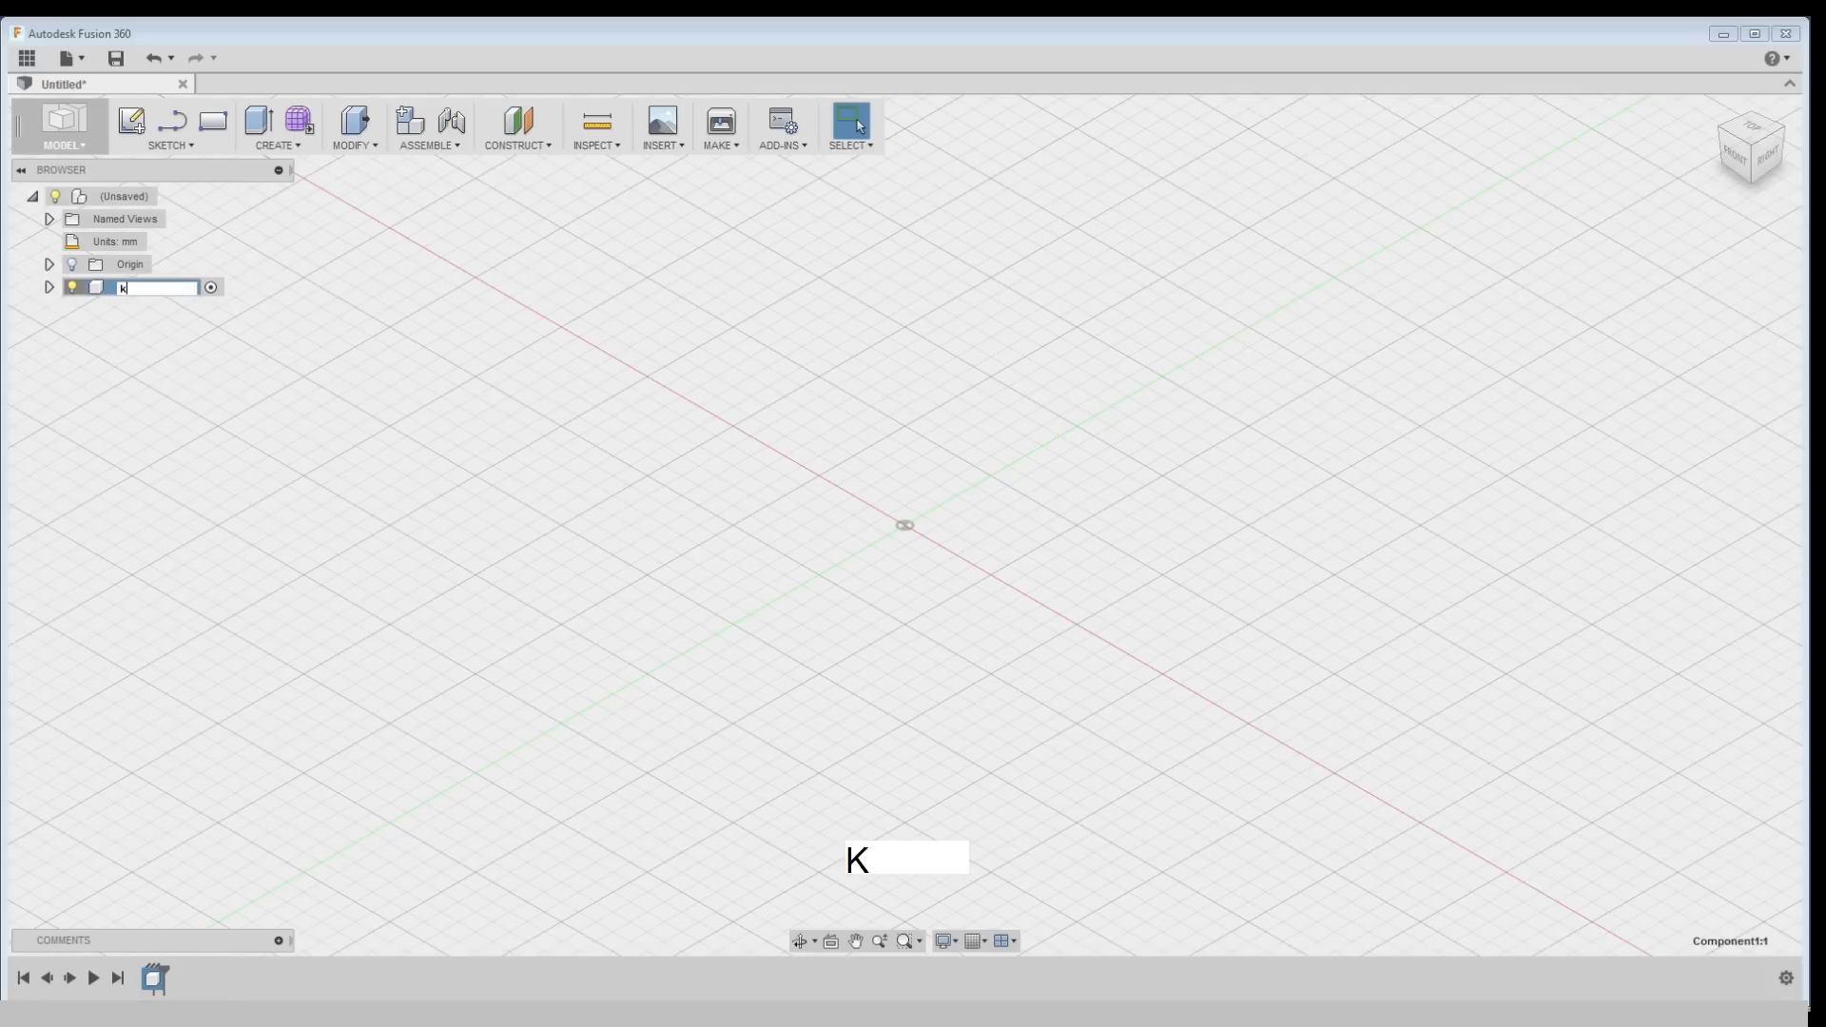
{"action": "type", "text": "nob:1"}
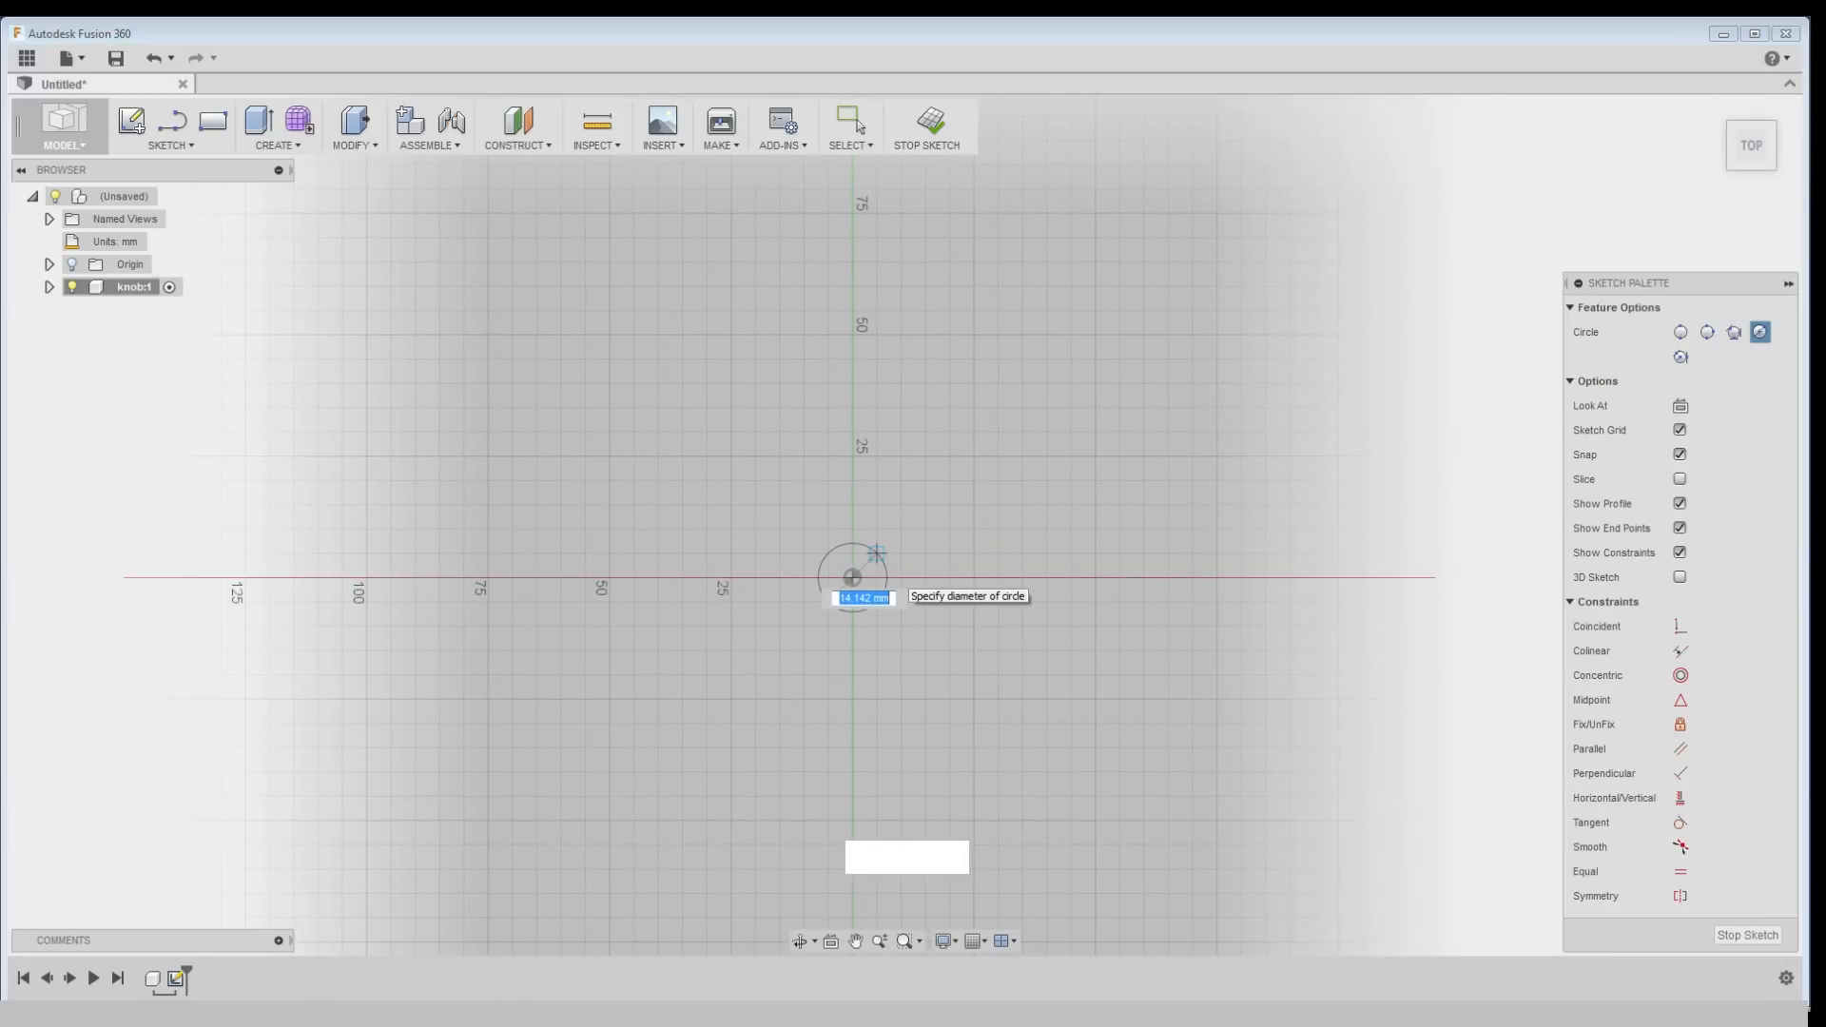
Give the origin-centred circle a 40 mm diameter
{"action": "type", "text": "40 mm"}
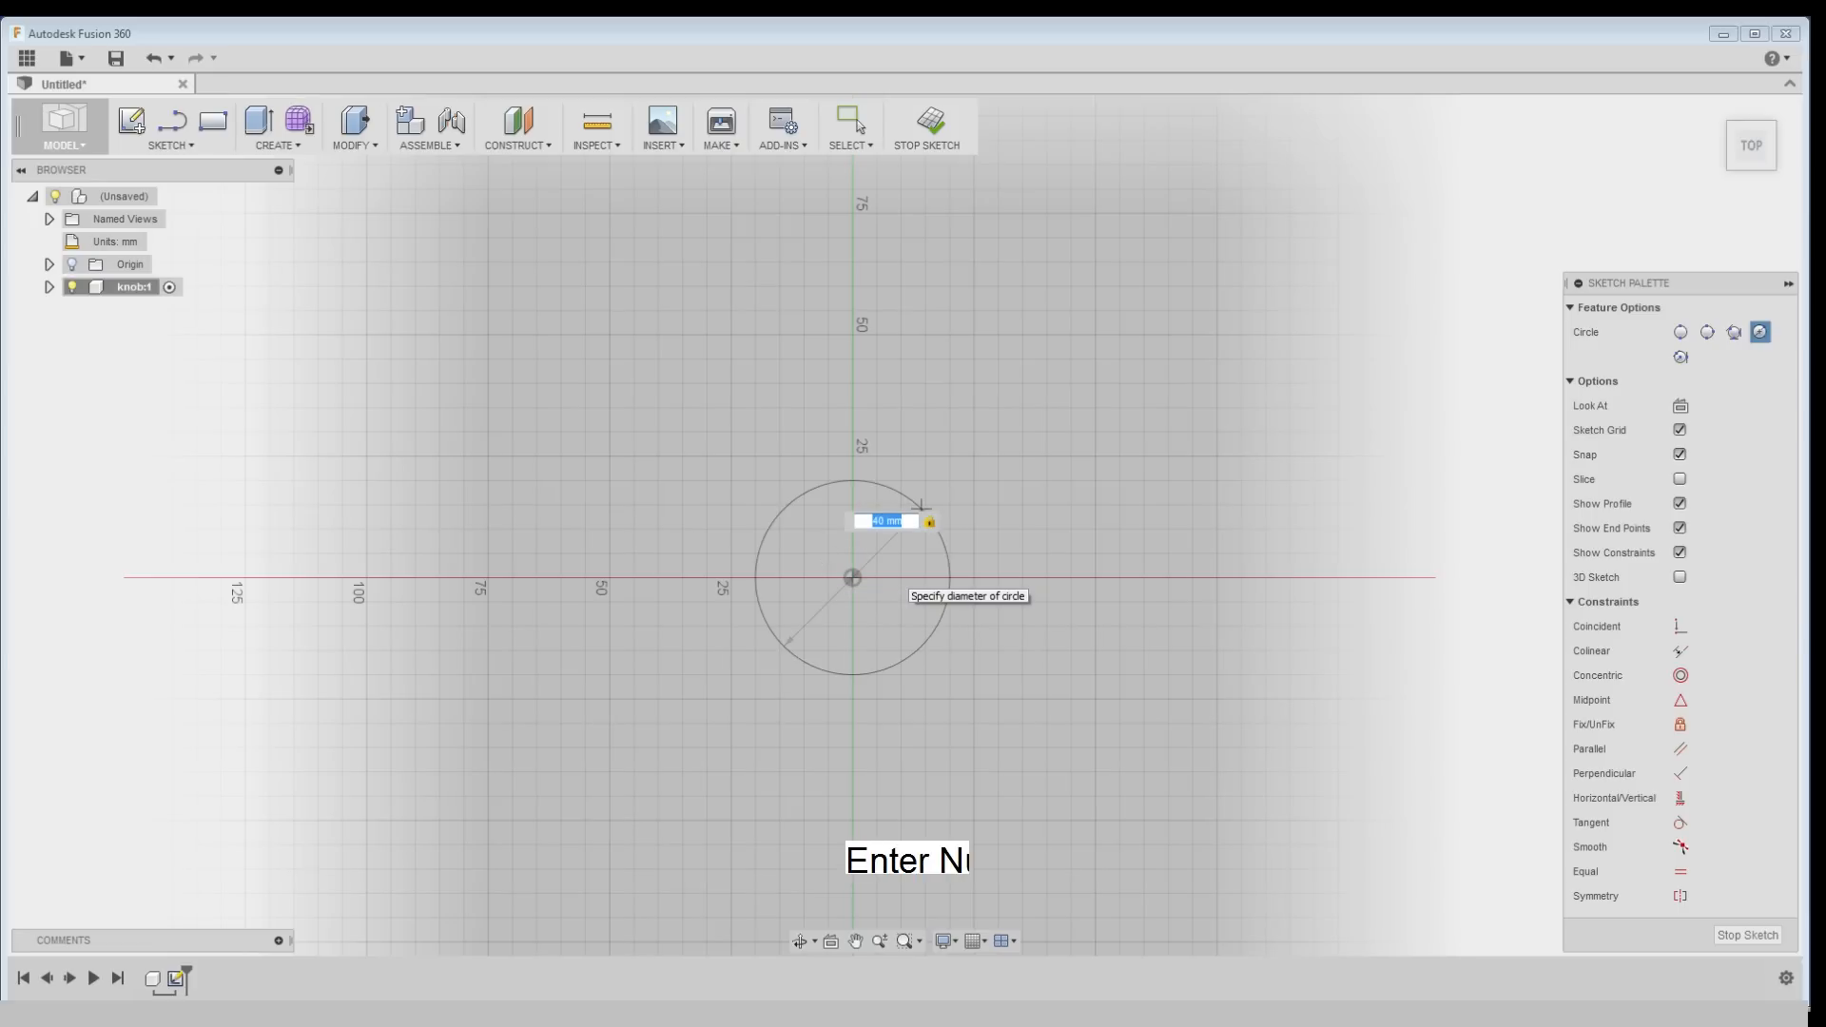
{"action": "key", "text": "Return"}
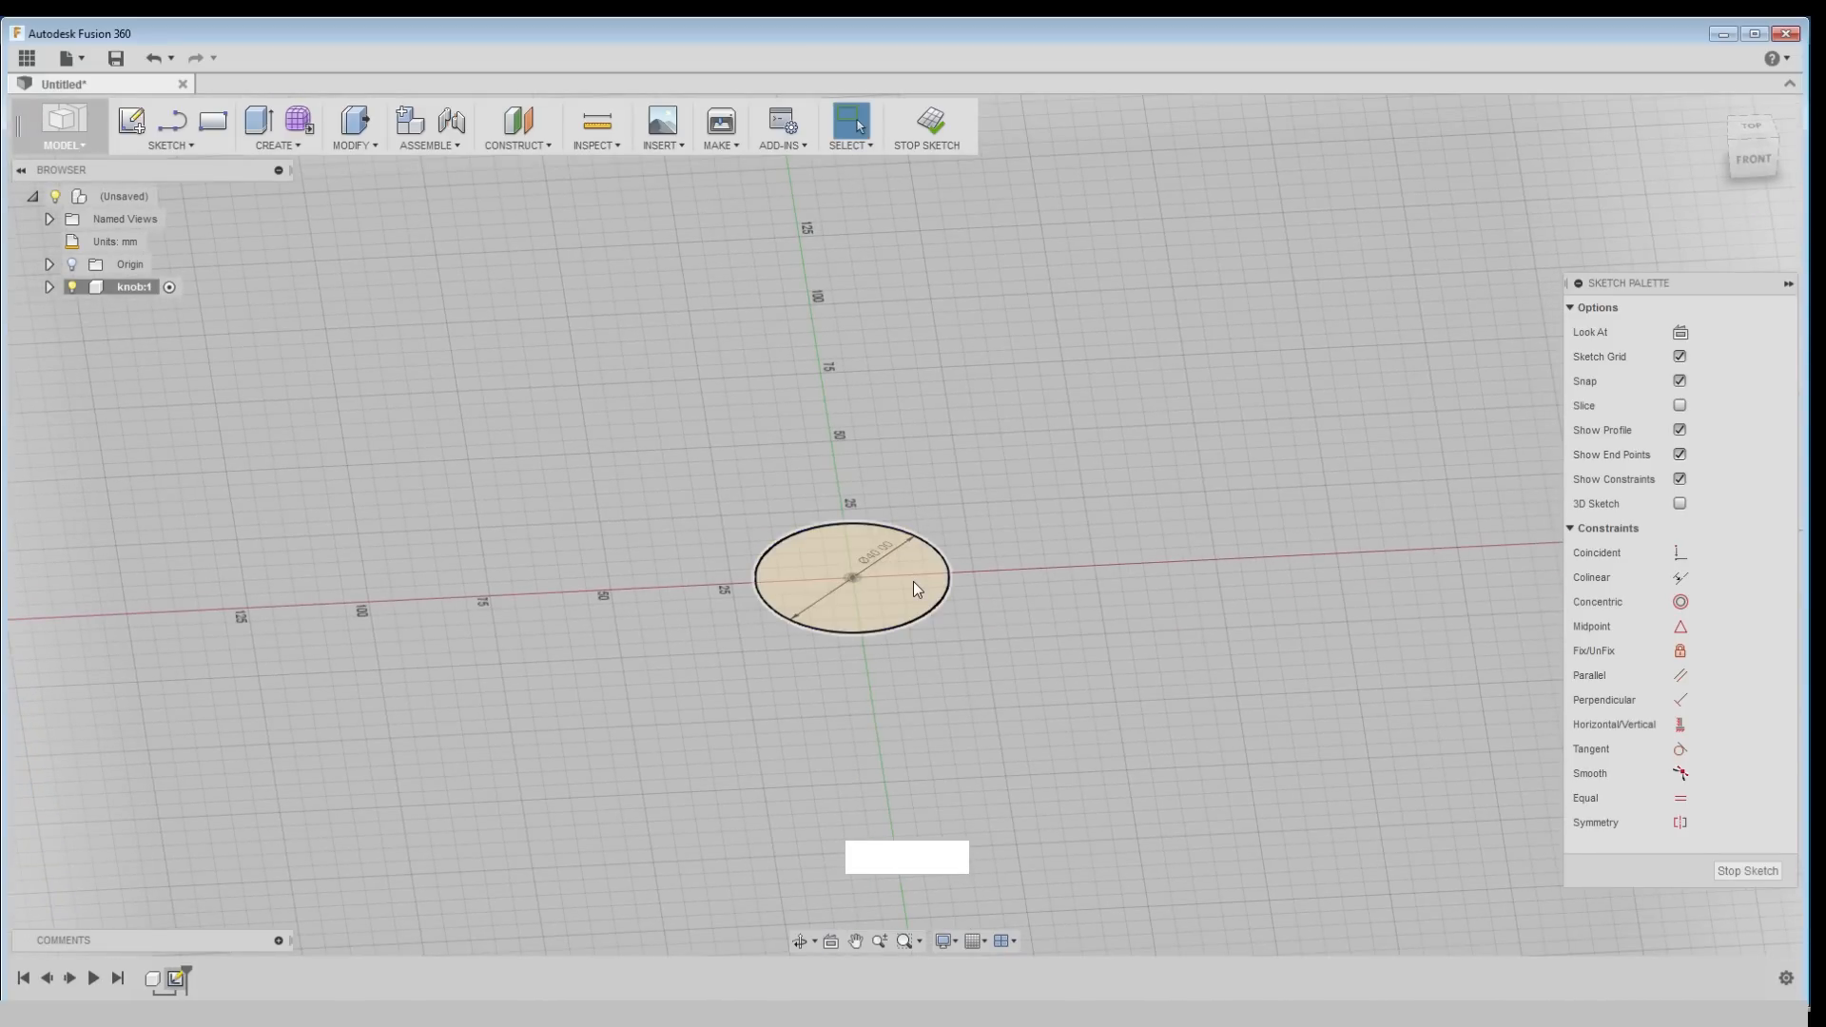
Extrude the circle profile 12 mm into a solid cylinder
{"action": "key", "text": "e"}
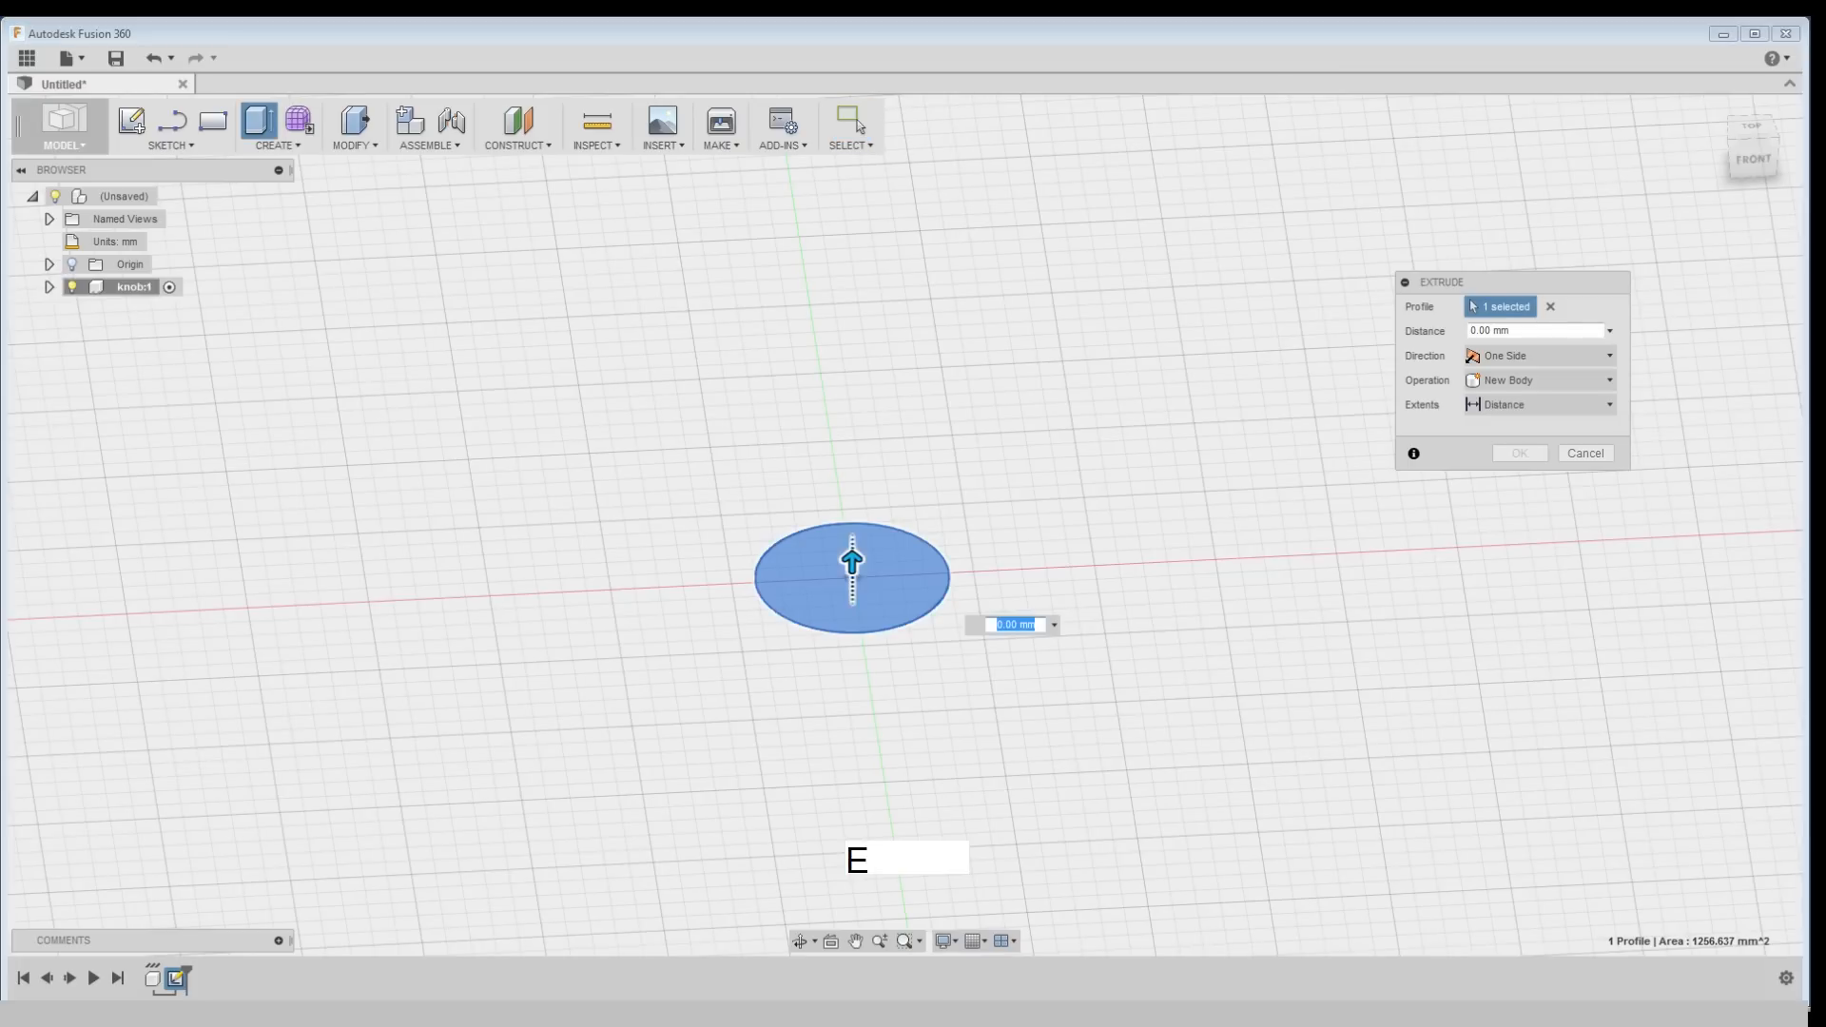
{"action": "type", "text": "10"}
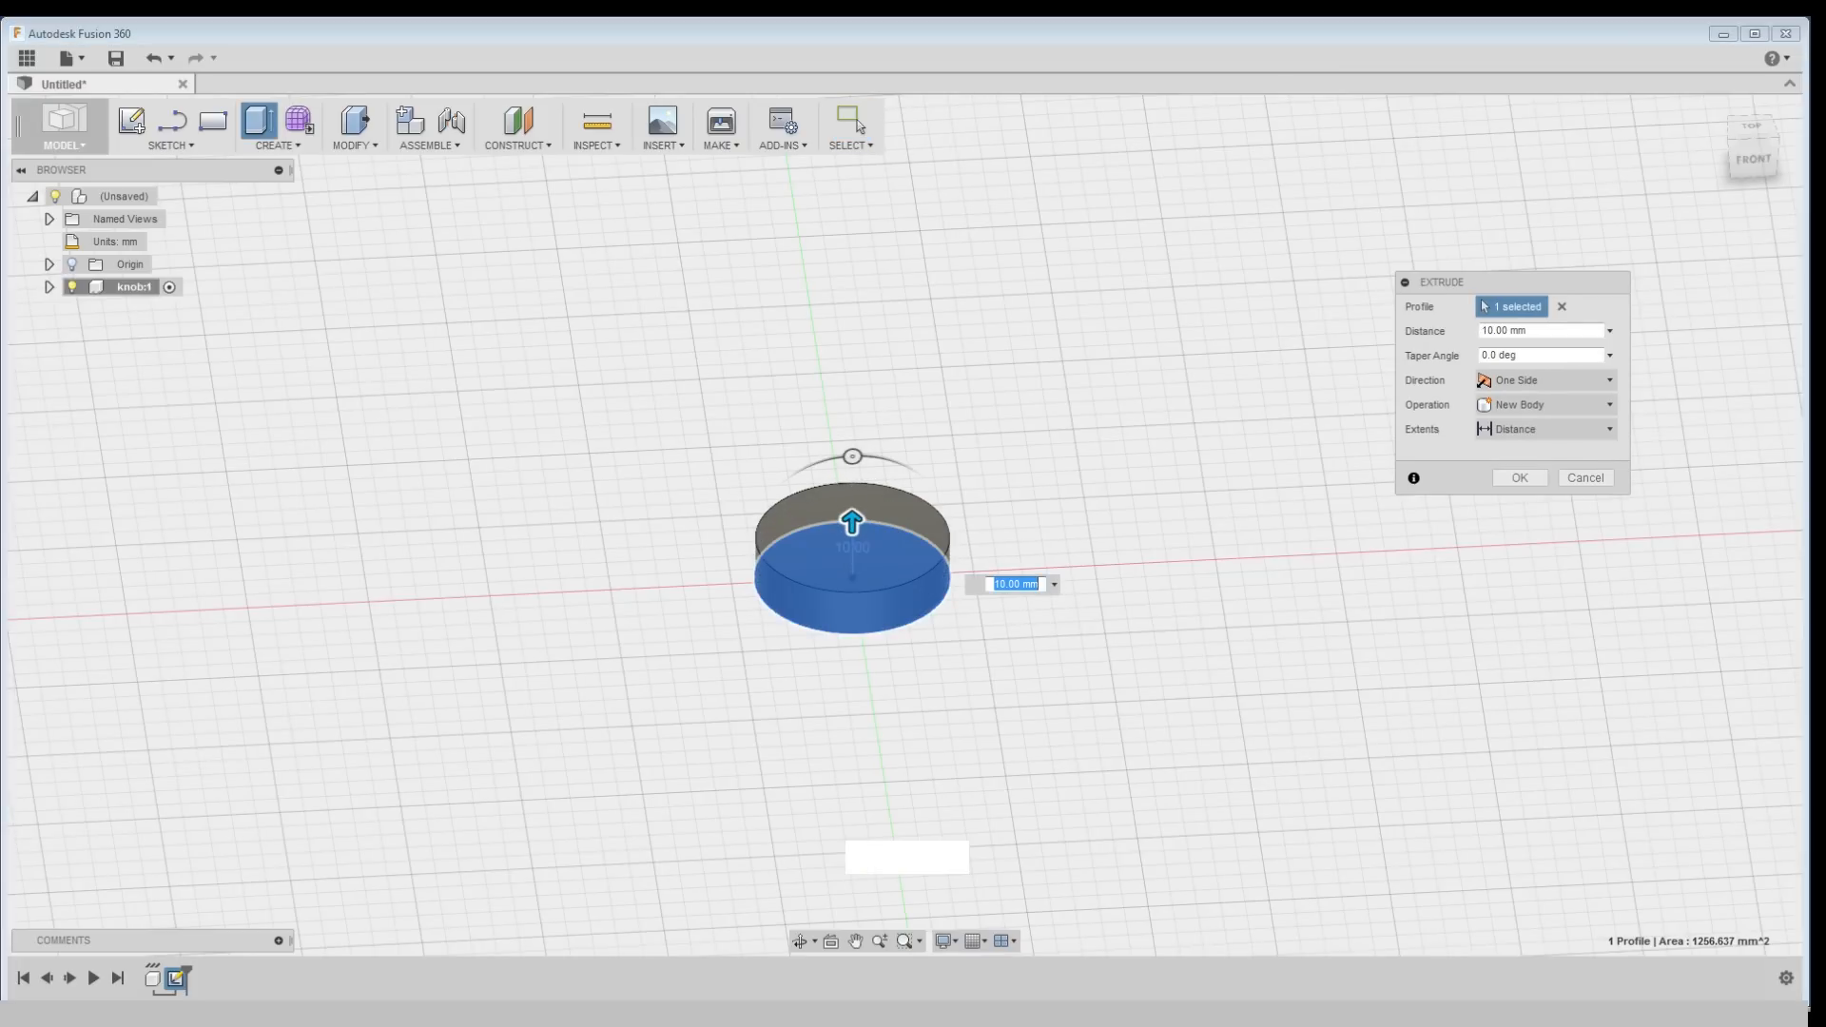
{"action": "type", "text": "12"}
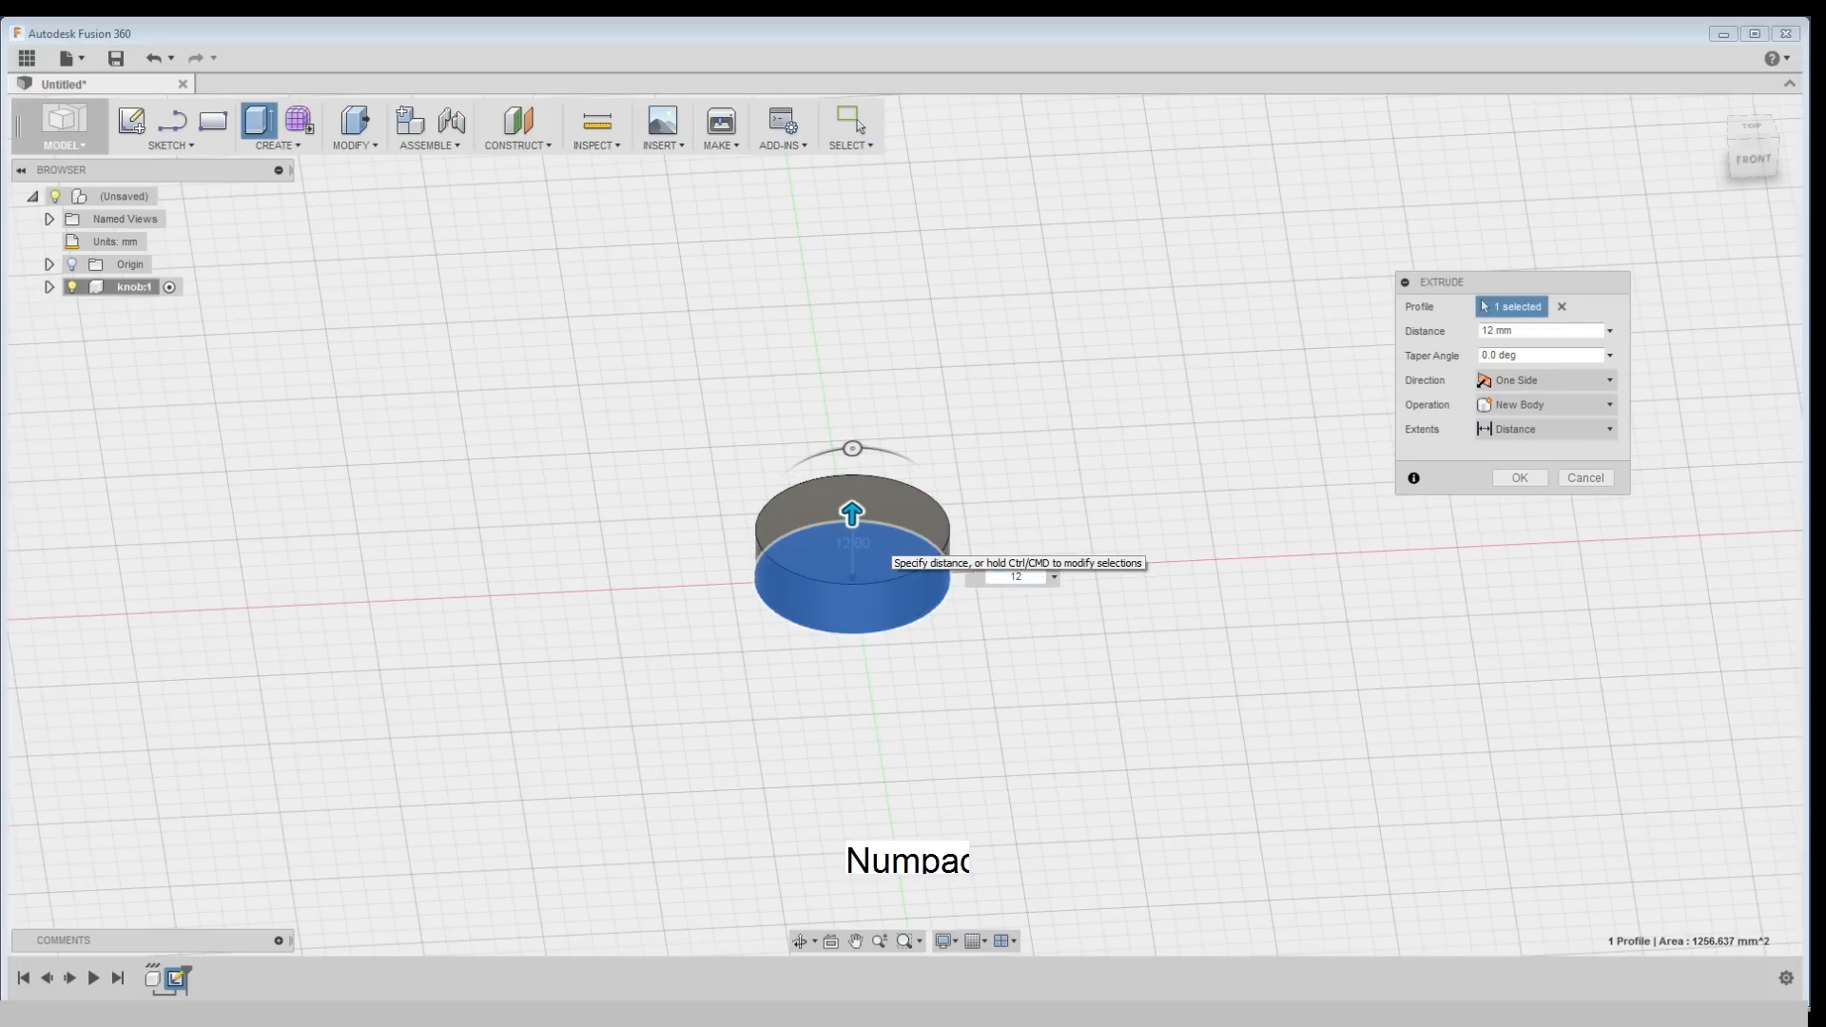
{"action": "left_click", "coordinate": [1518, 477]}
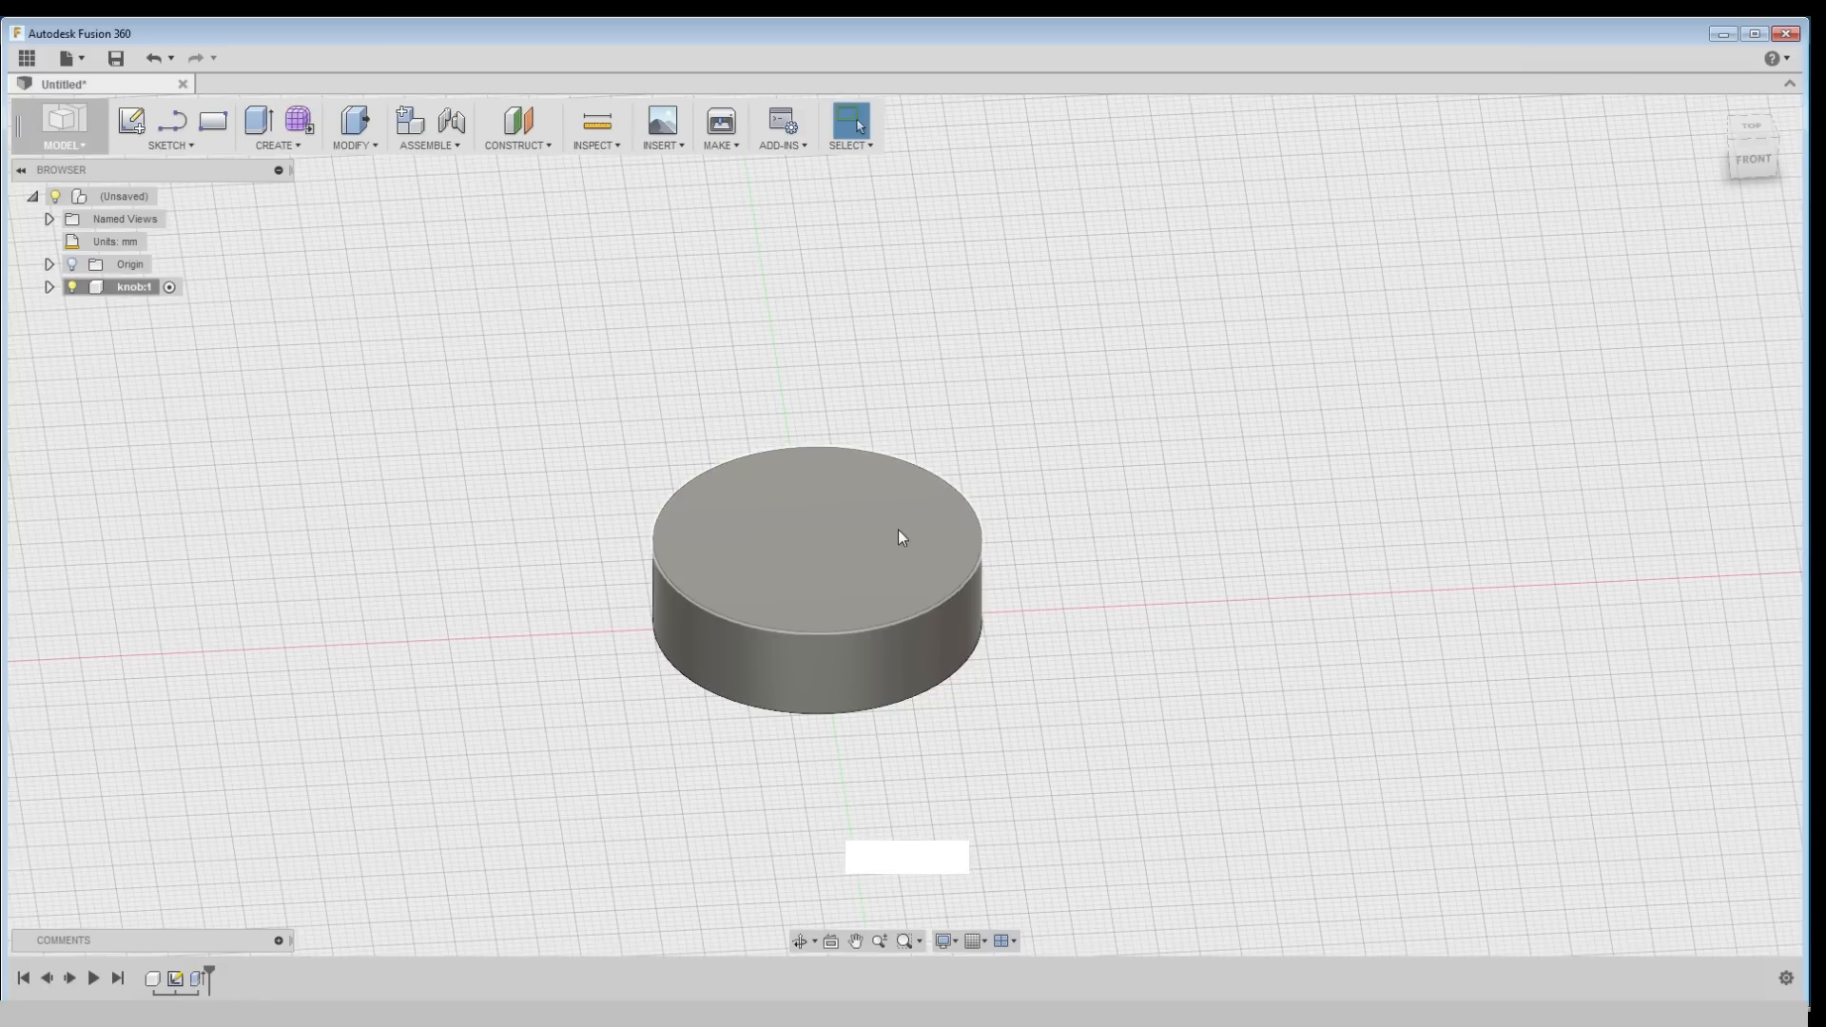
Start the sketch for the semicircular notch on the cylinder's side
{"action": "left_click", "coordinate": [900, 537]}
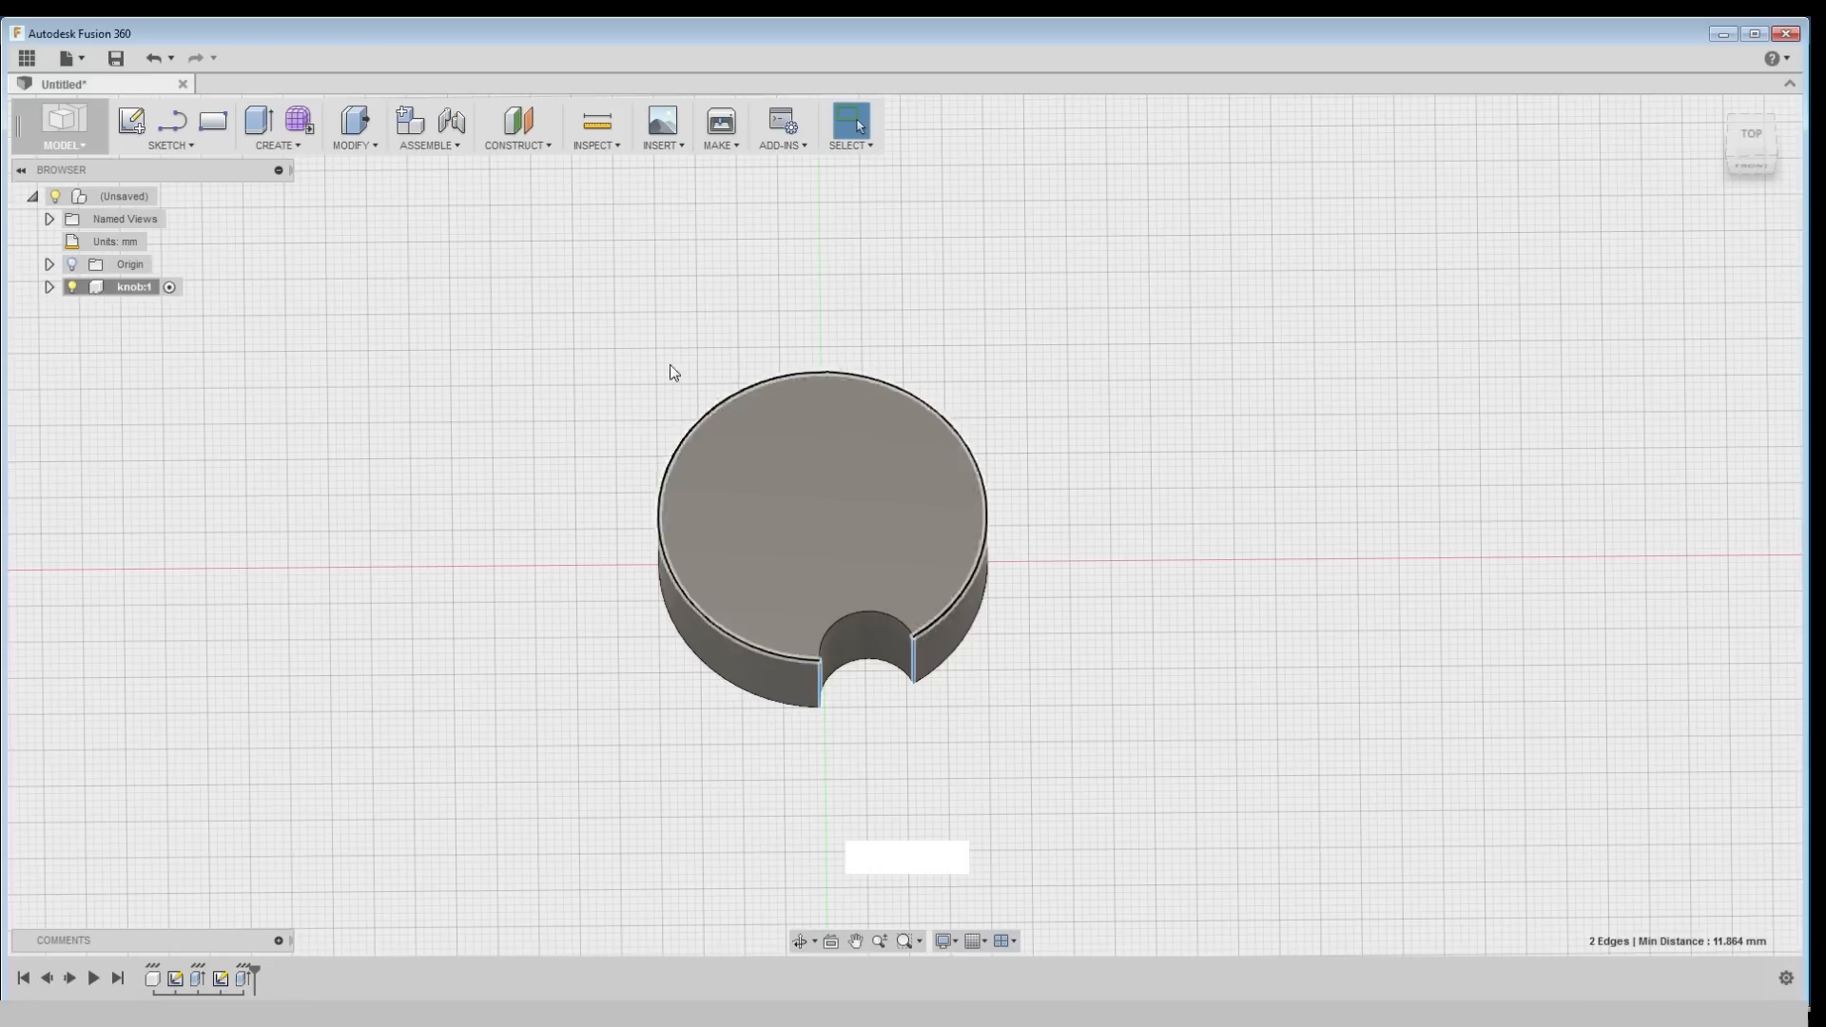
Fillet the notch's two vertical edges with a 2 mm radius
{"action": "left_click", "coordinate": [276, 126]}
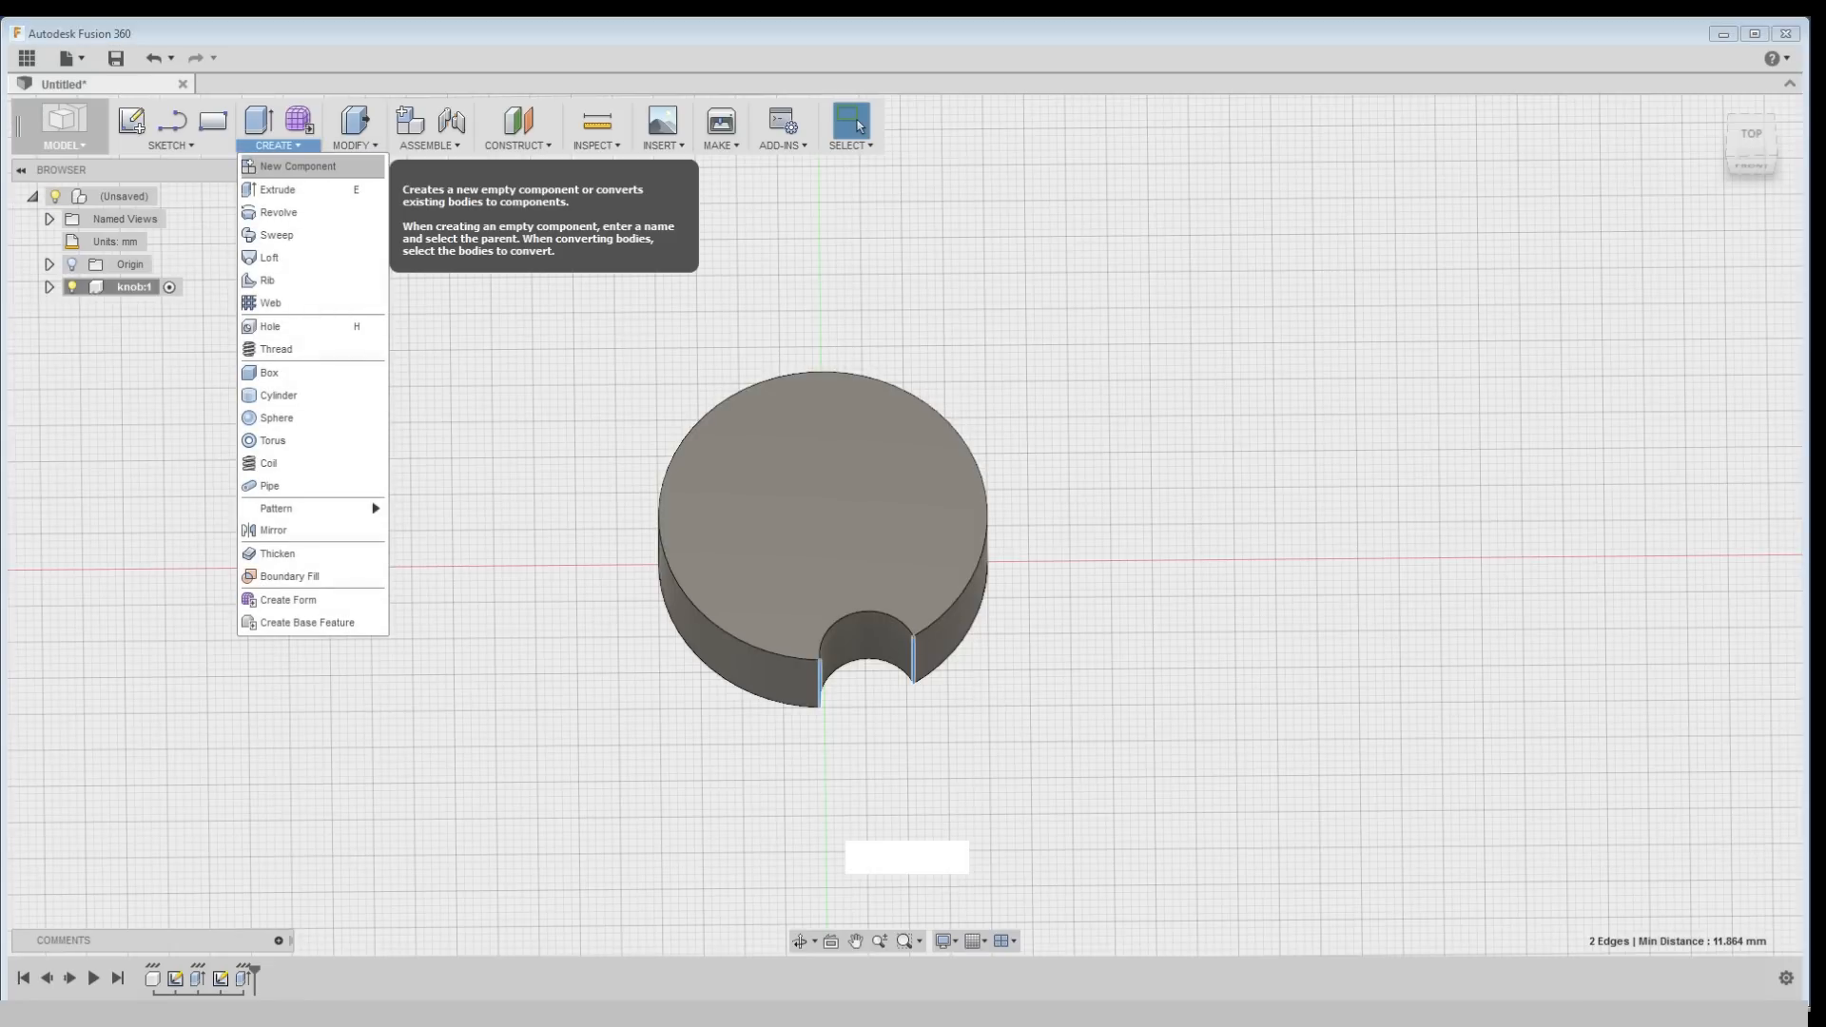
{"action": "mouse_move", "coordinate": [268, 256]}
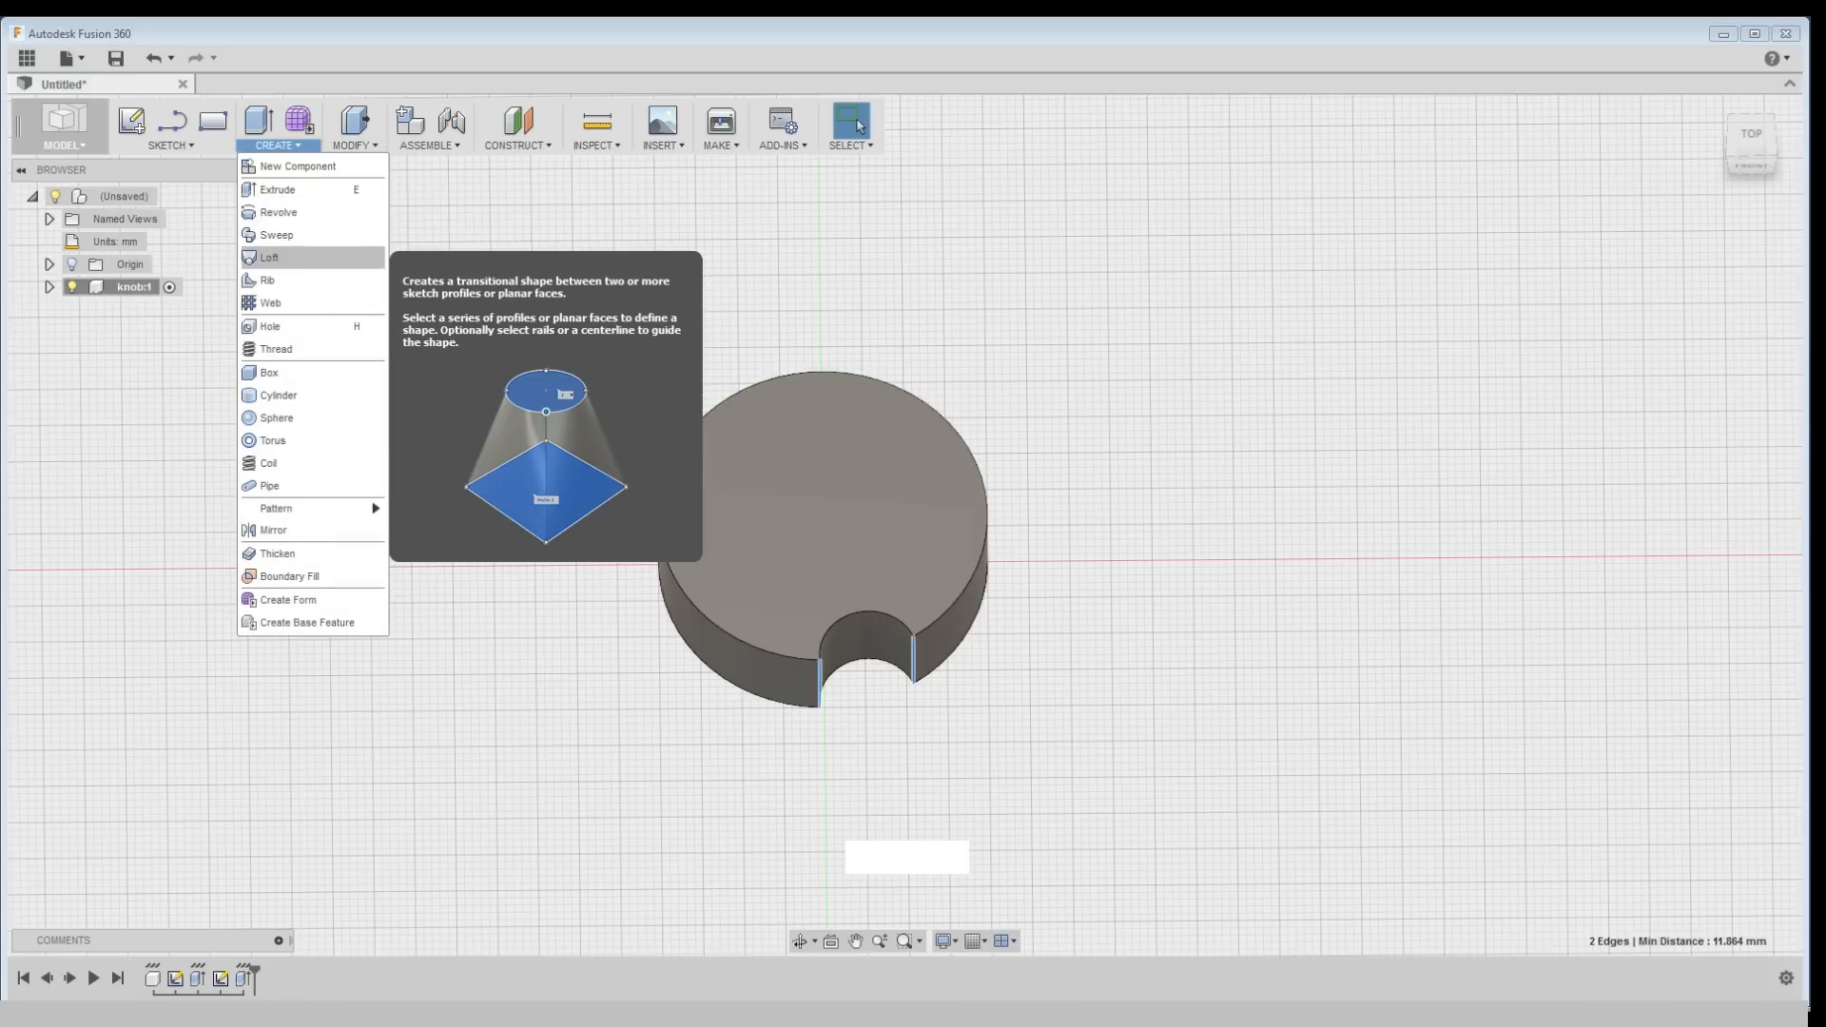
{"action": "left_click", "coordinate": [354, 127]}
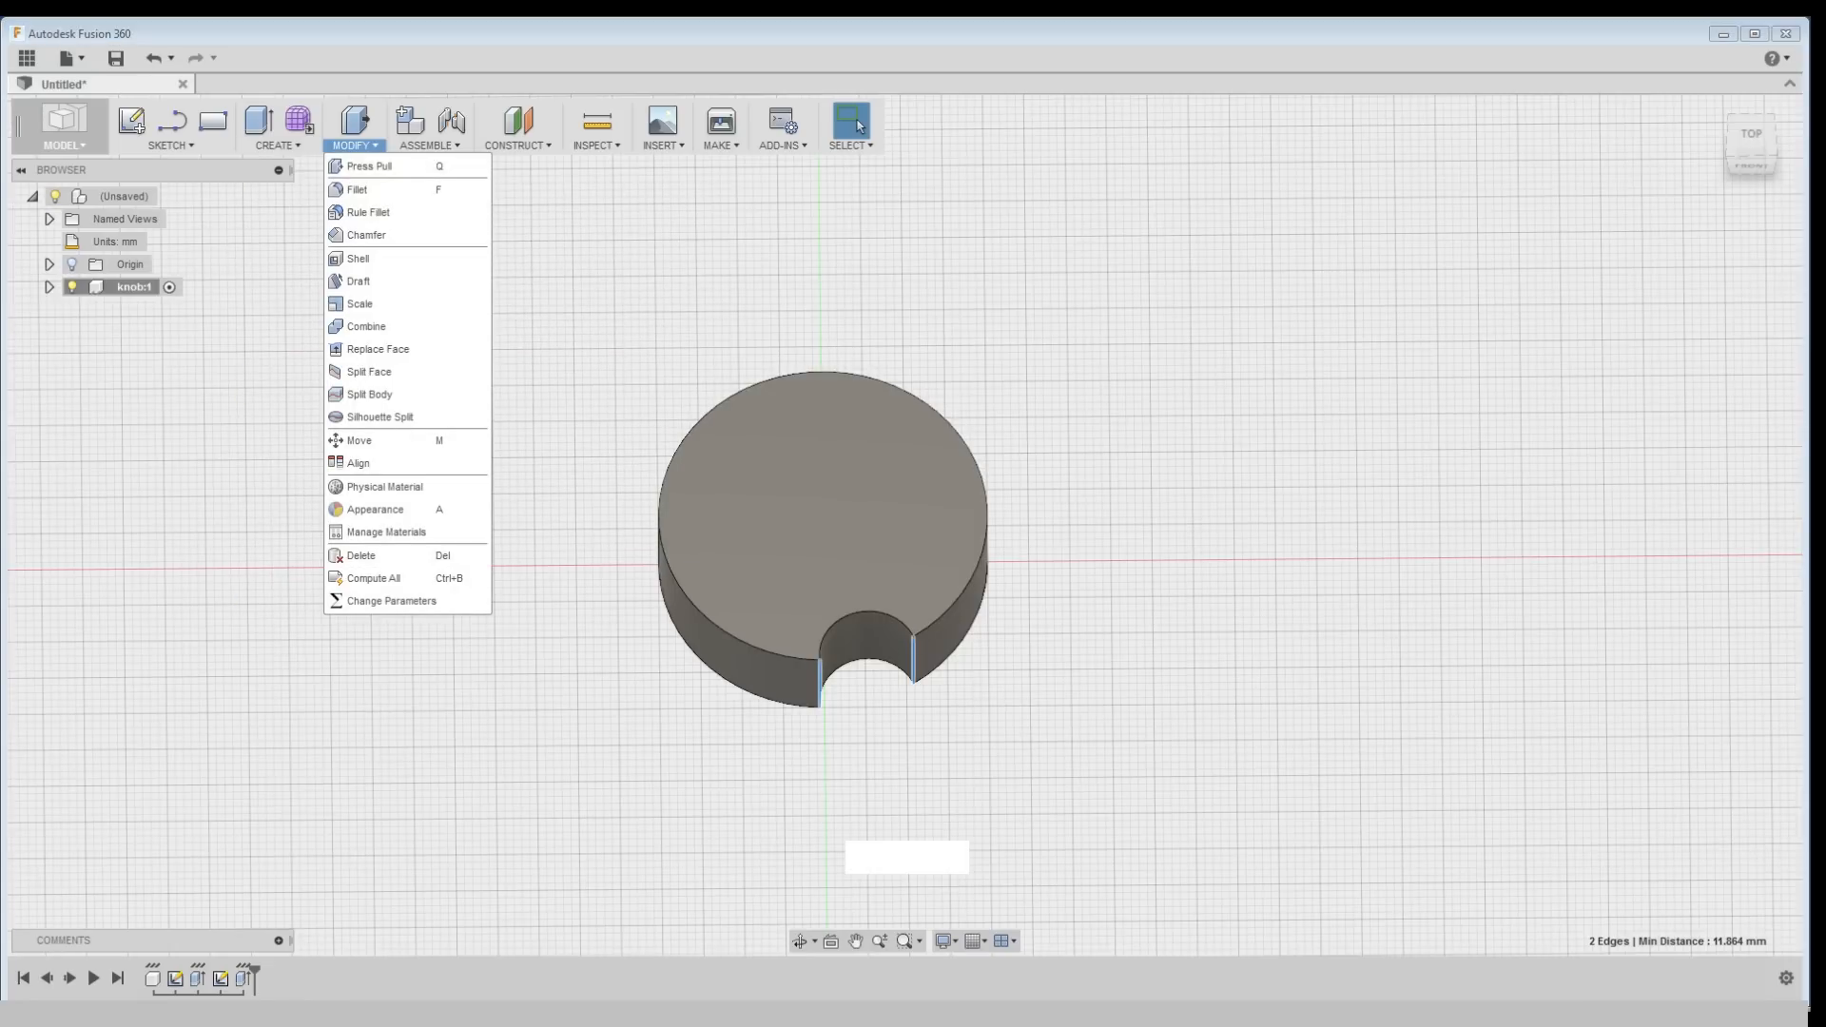
{"action": "left_click", "coordinate": [356, 189]}
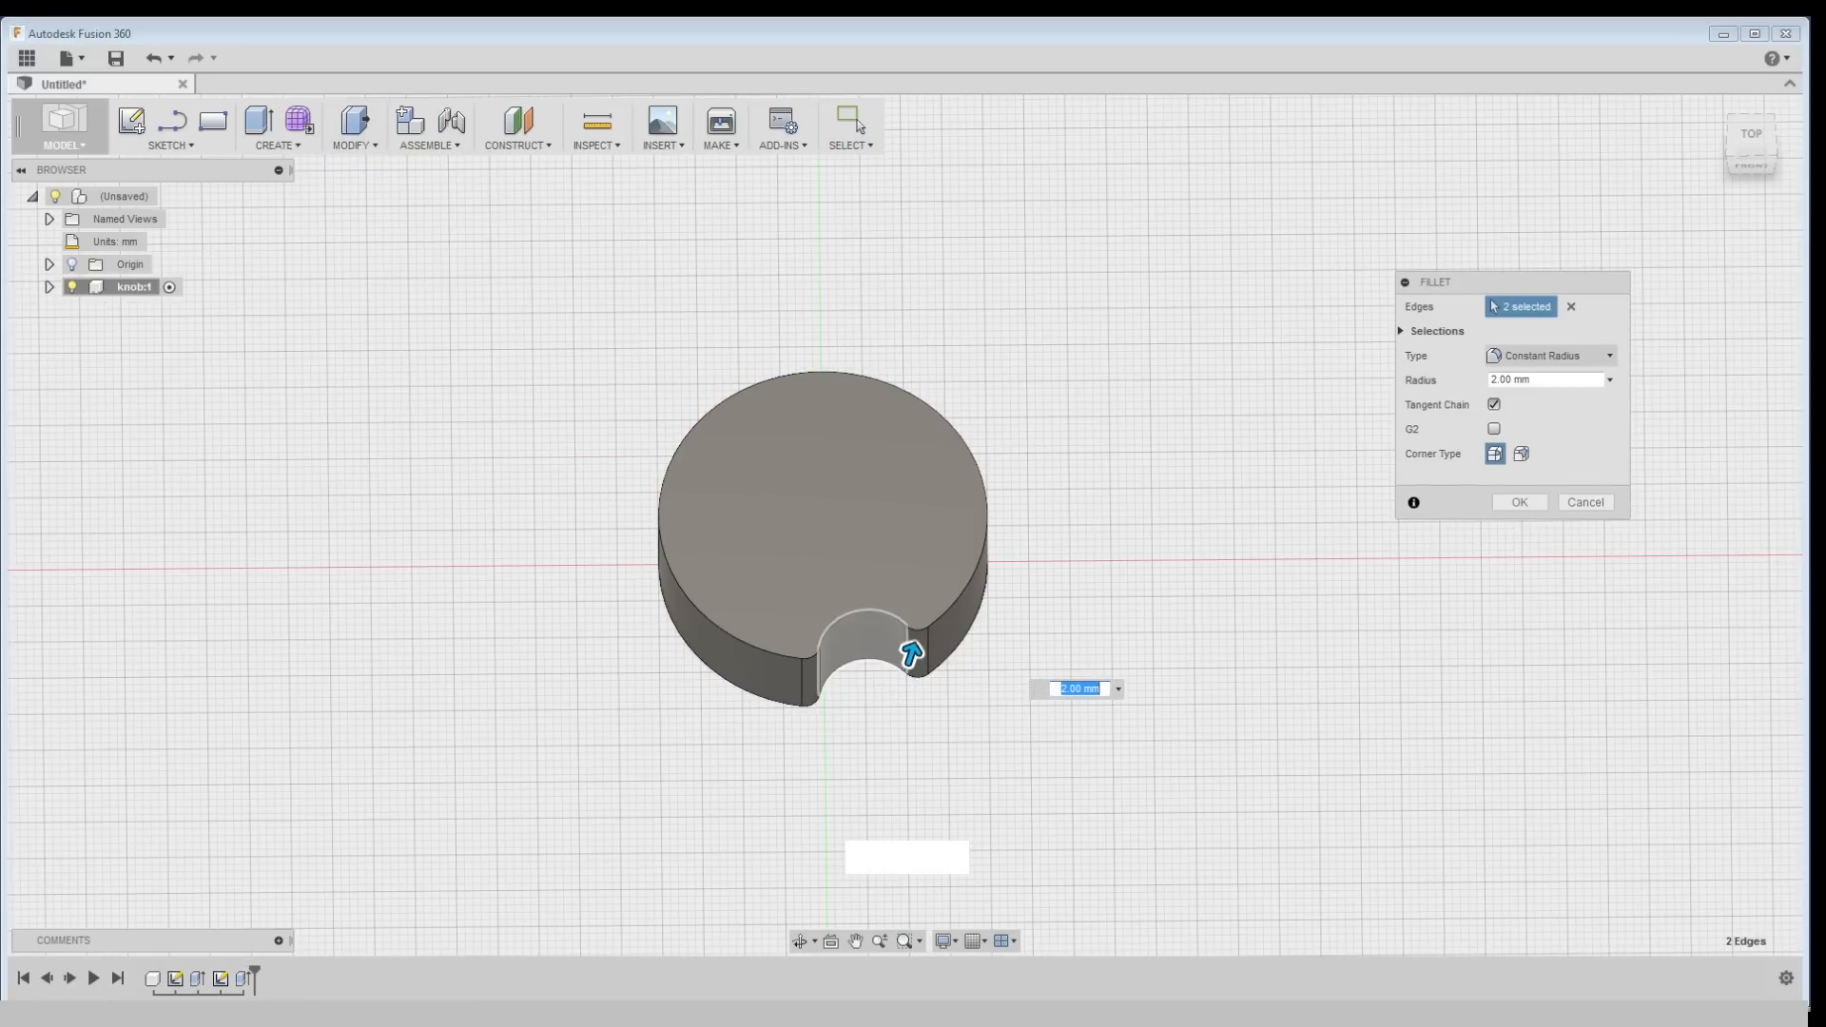
{"action": "left_click", "coordinate": [1518, 502]}
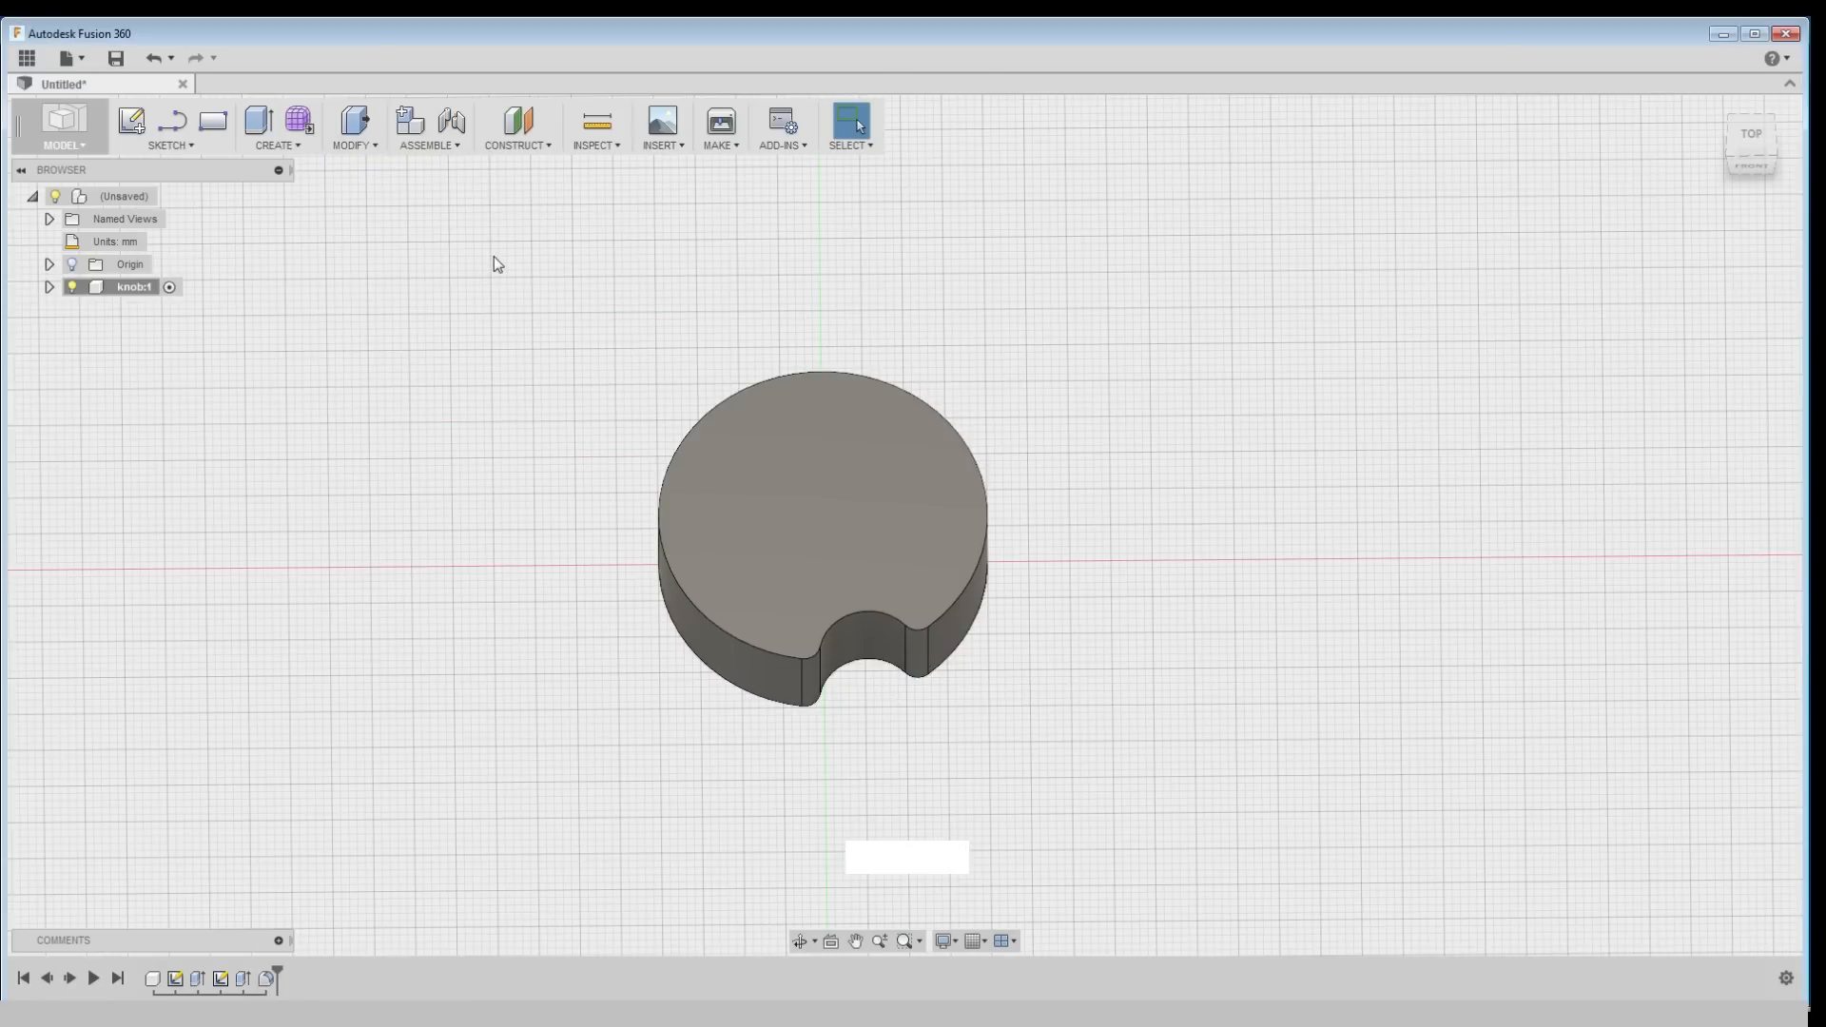
Circular-pattern the notch faces 8 times around the central axis
{"action": "left_click", "coordinate": [276, 125]}
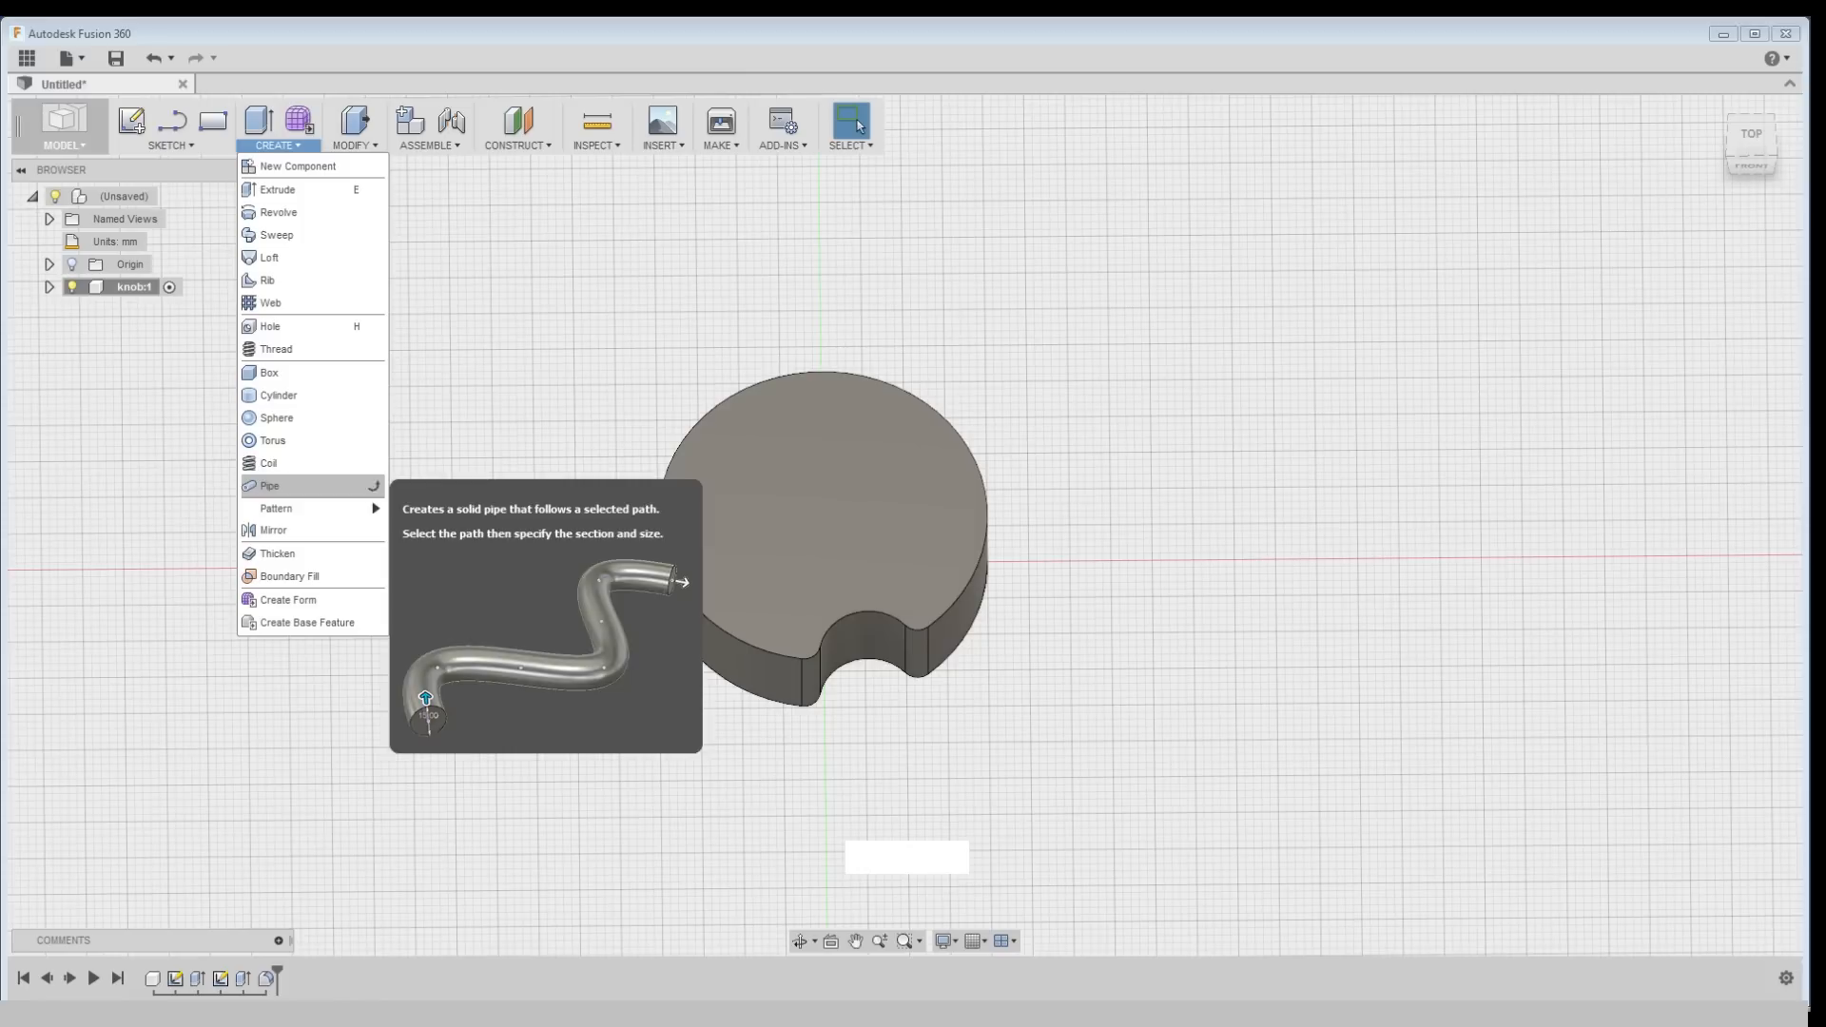
{"action": "left_click", "coordinate": [276, 508]}
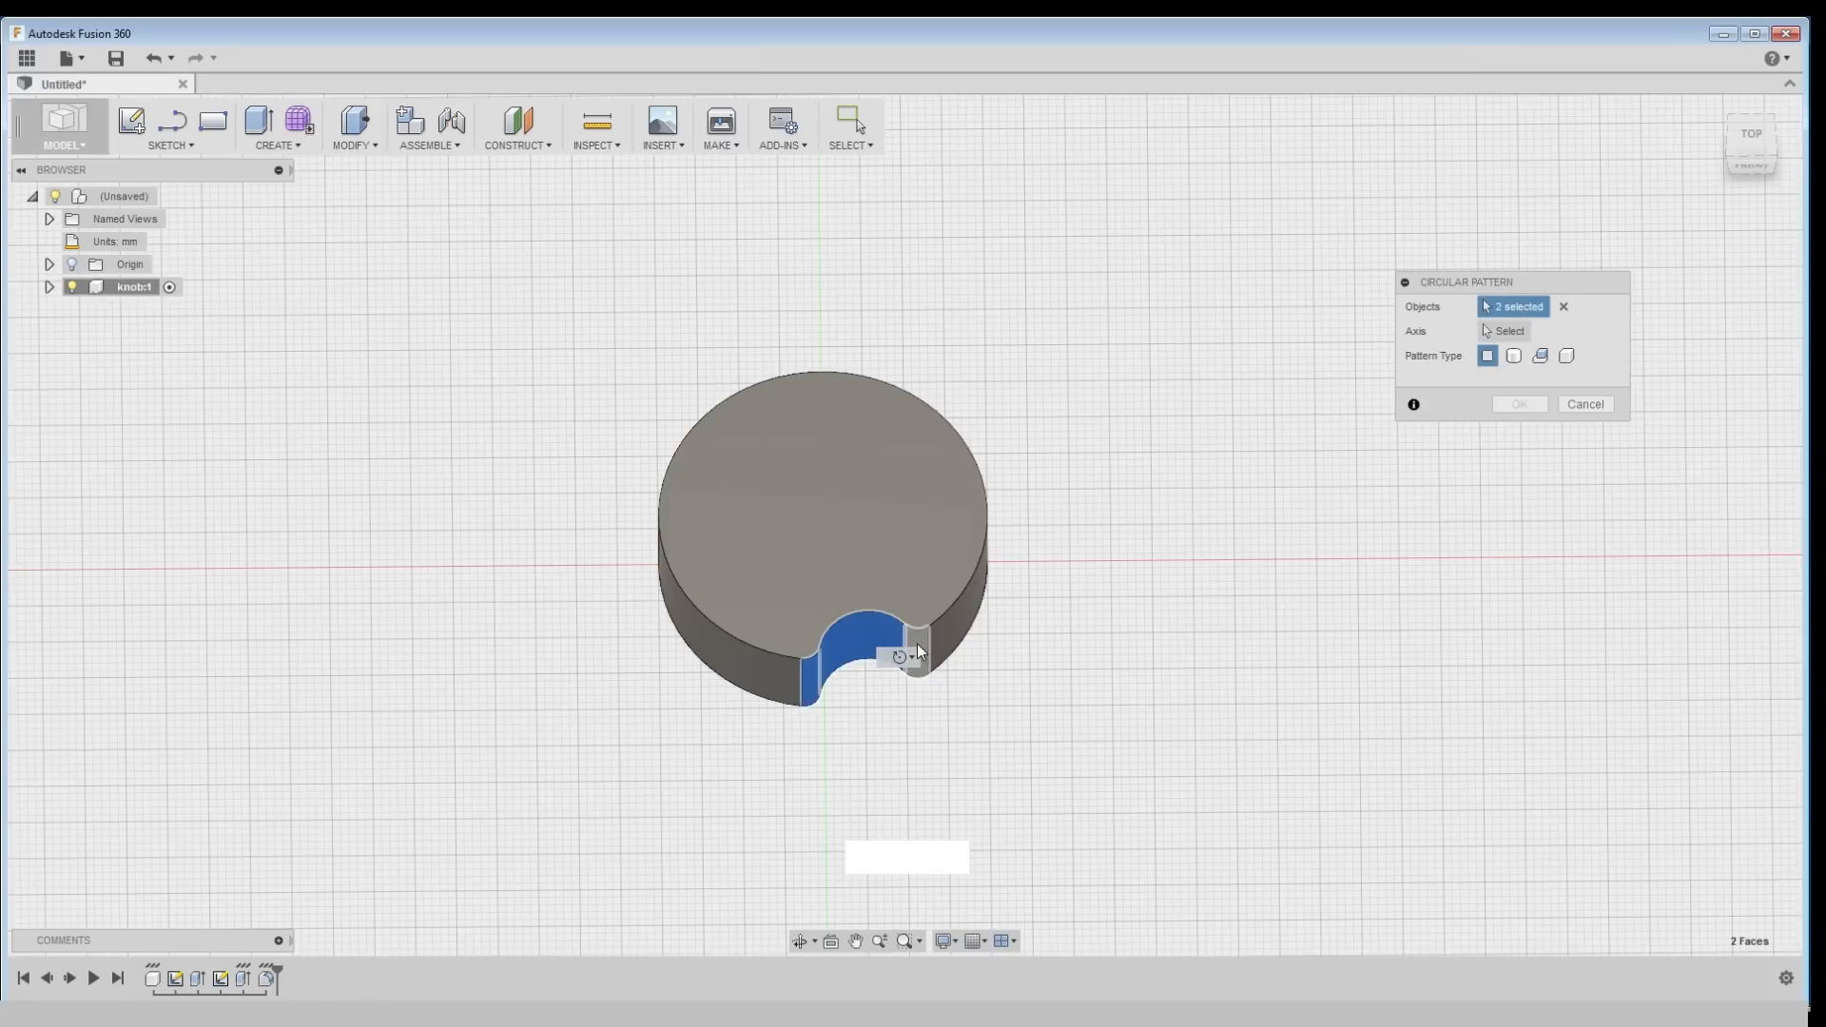
{"action": "left_click", "coordinate": [915, 652]}
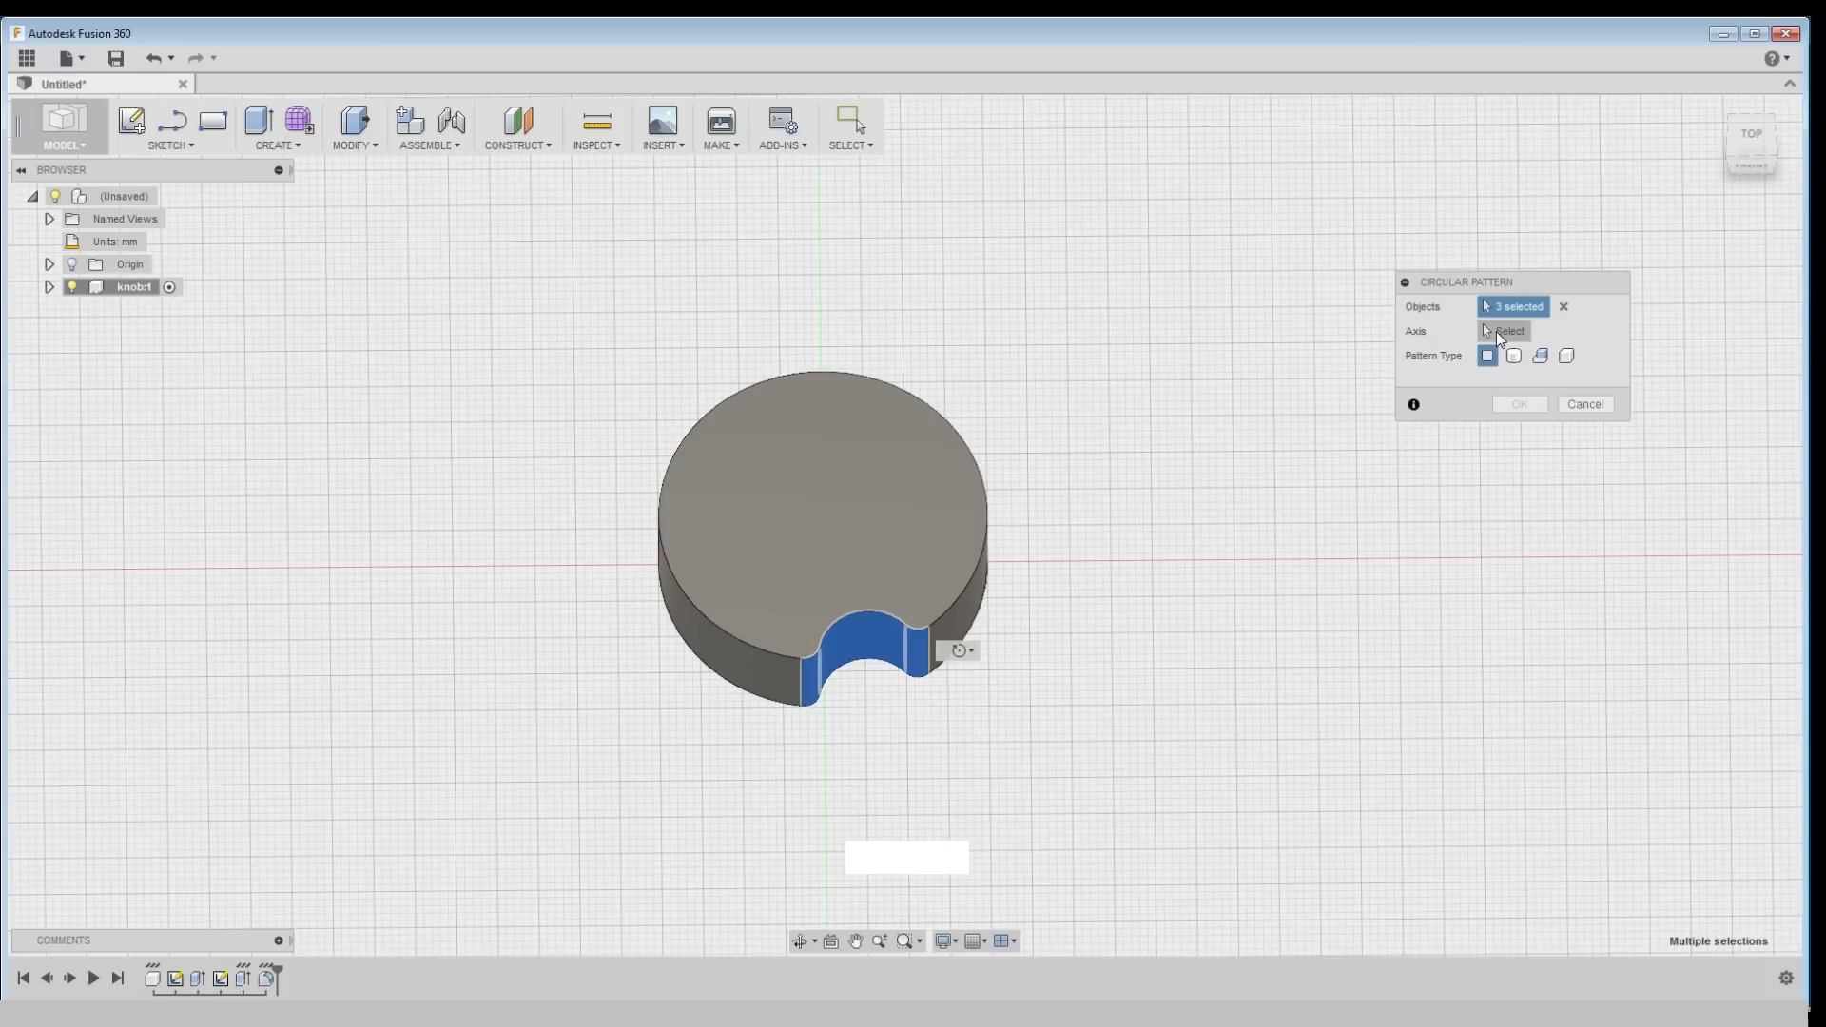
{"action": "left_click", "coordinate": [1509, 331]}
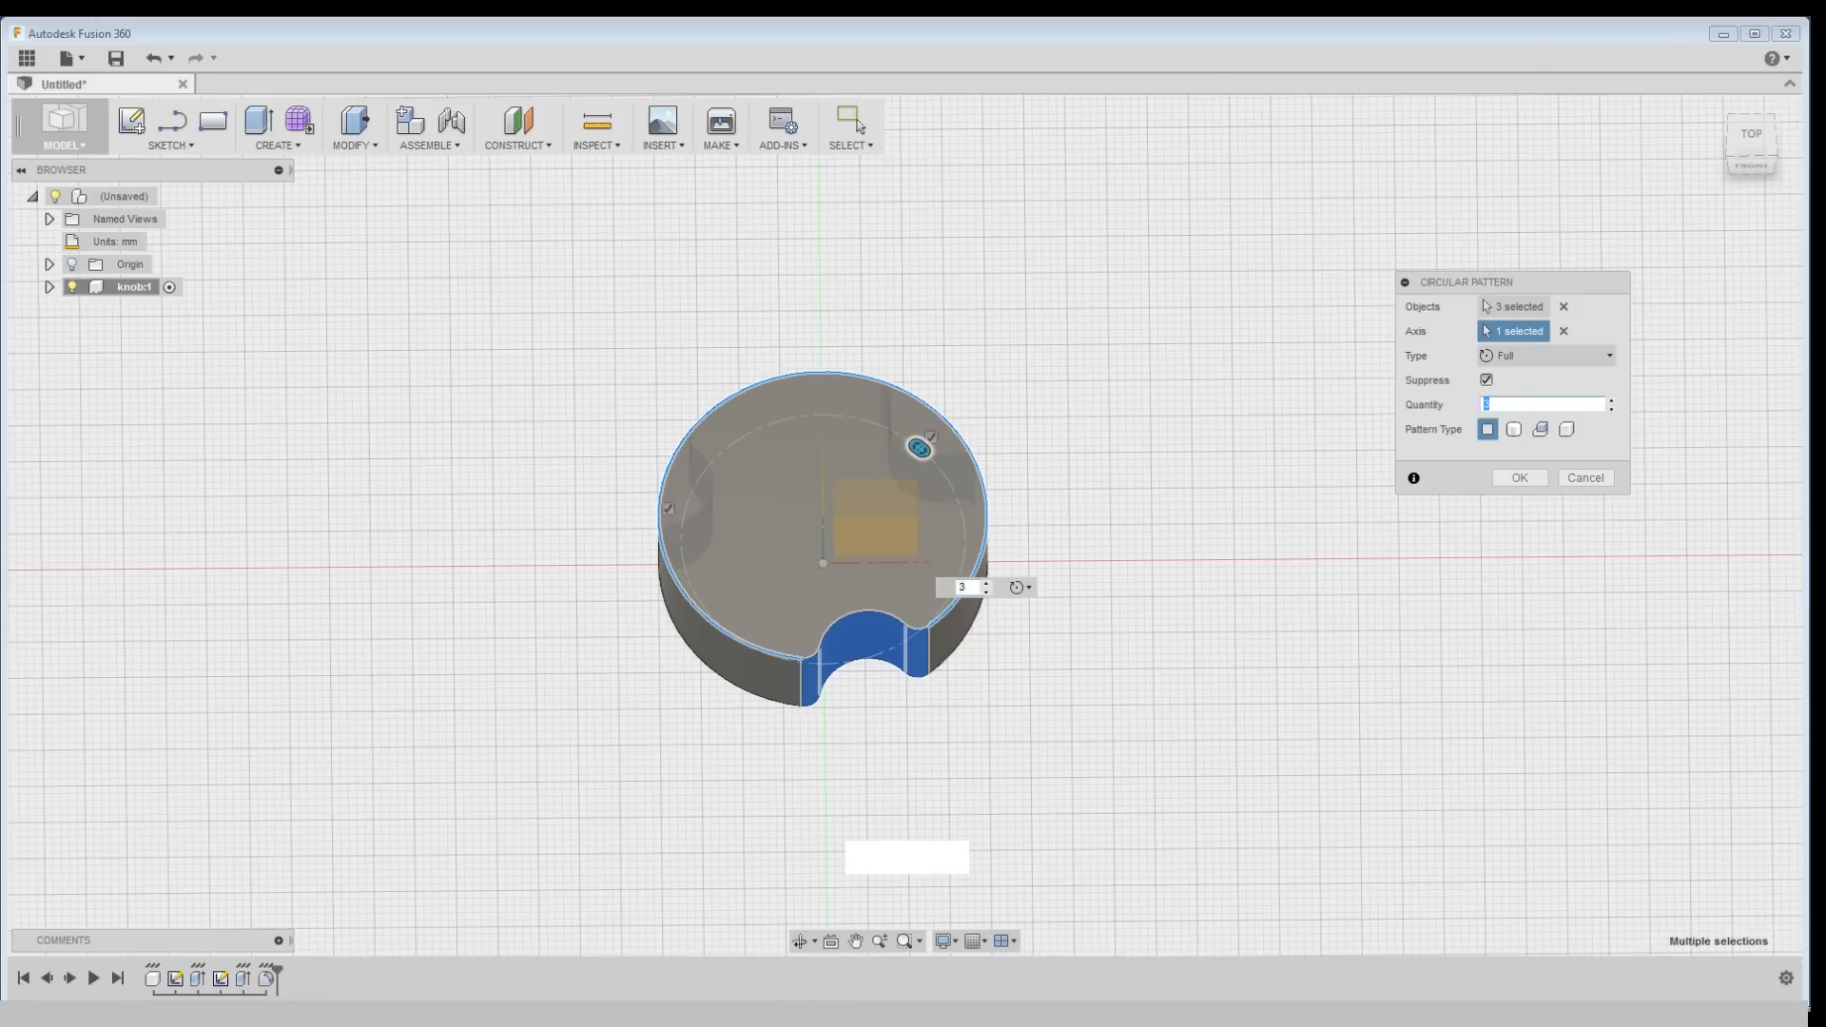
{"action": "type", "text": "8"}
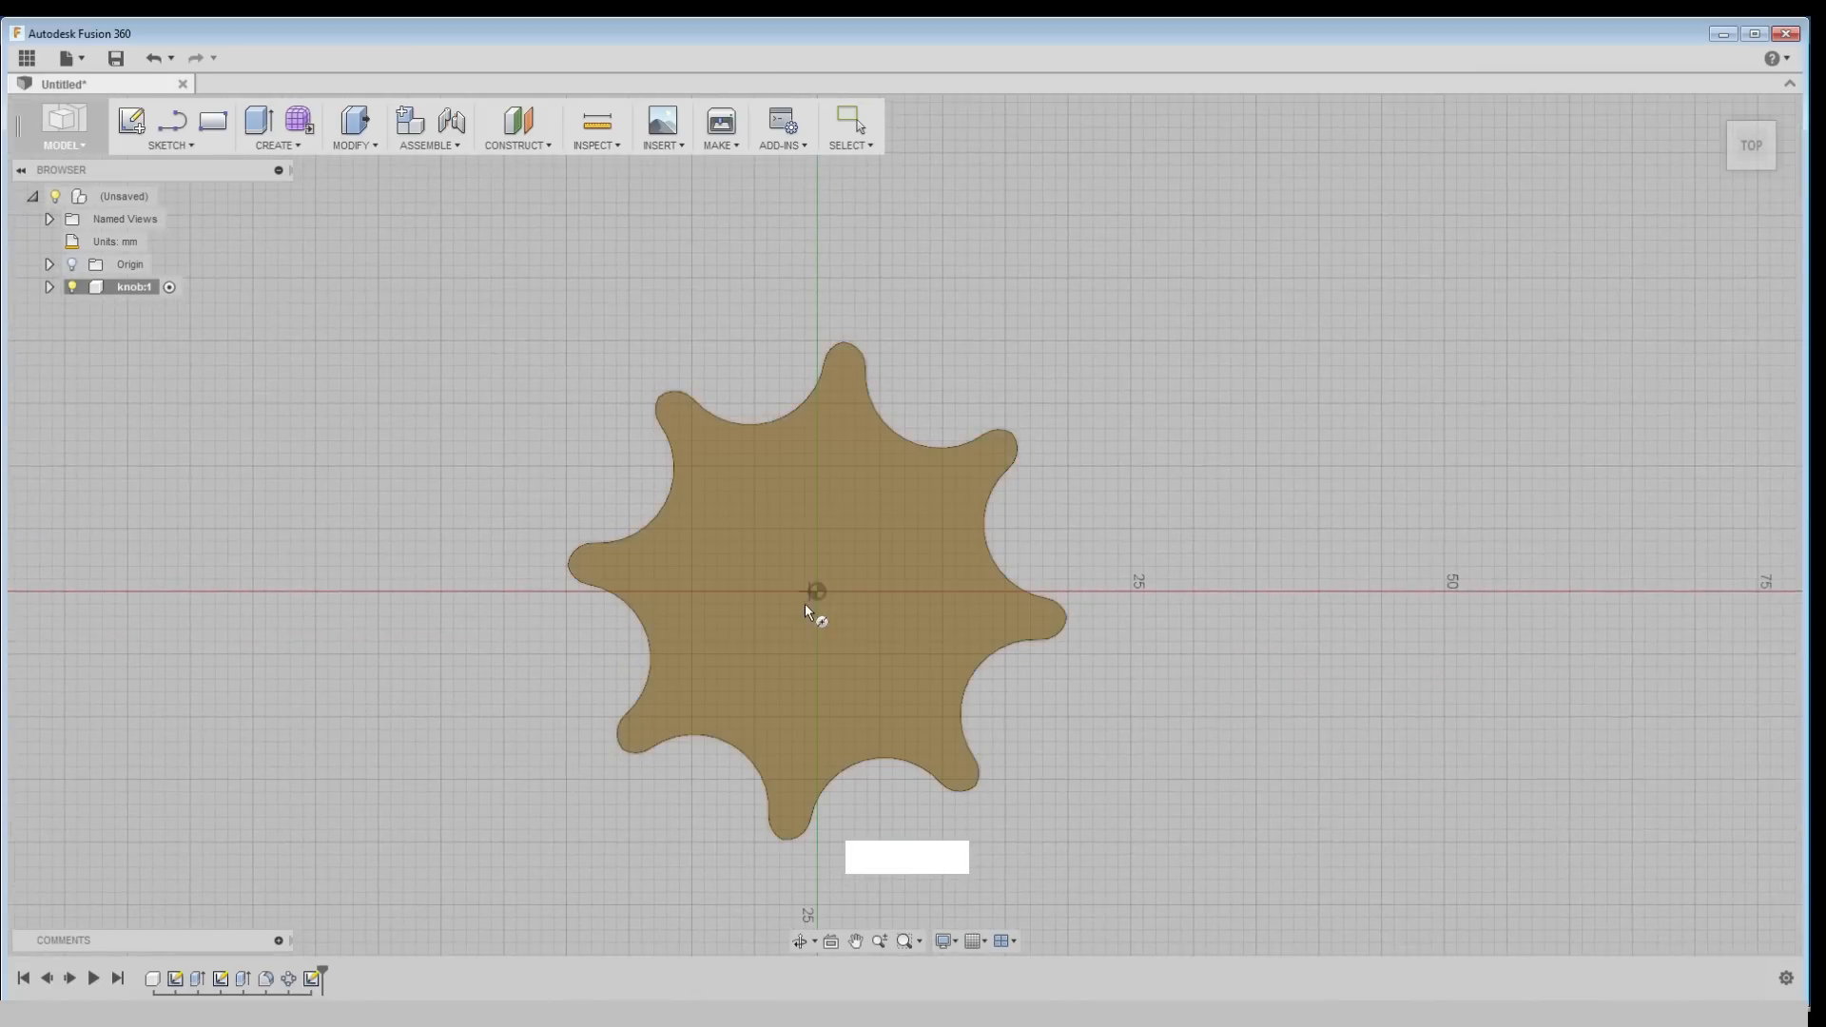
Sketch a centre circle on the top face and cut it through the knob as a hole
{"action": "left_click", "coordinate": [817, 590]}
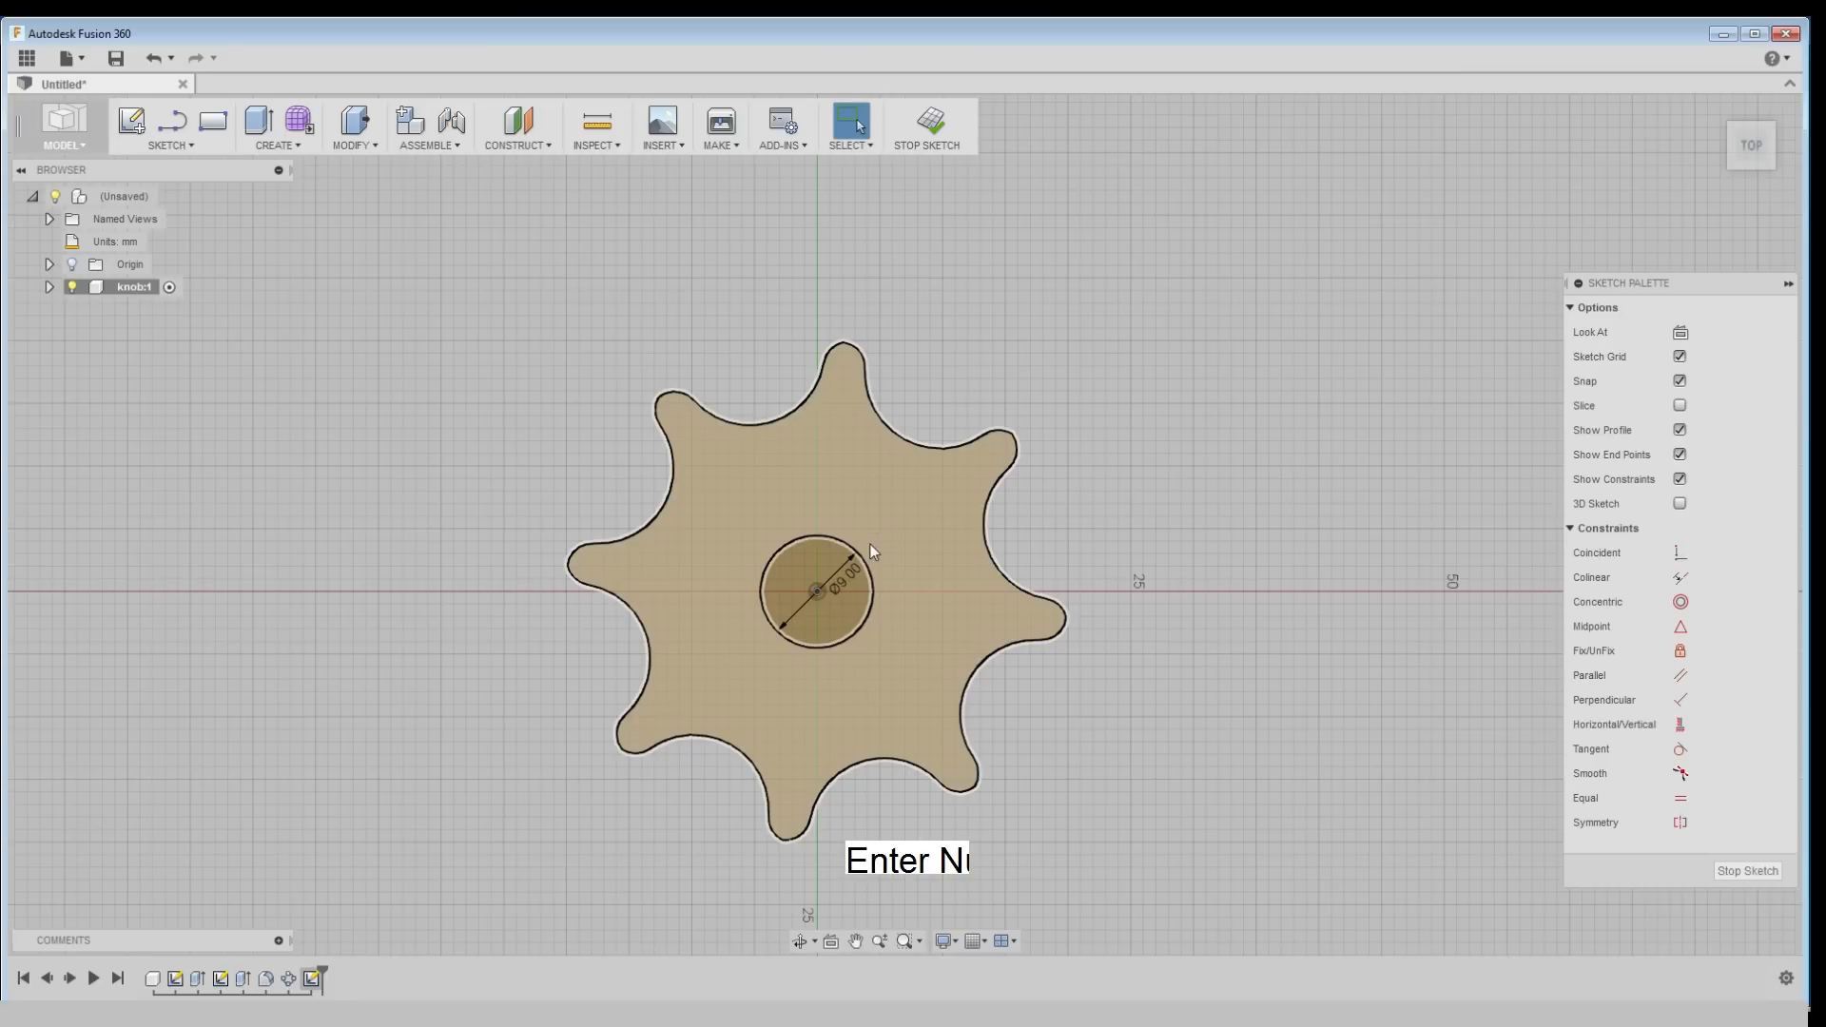
{"action": "left_click", "coordinate": [816, 592]}
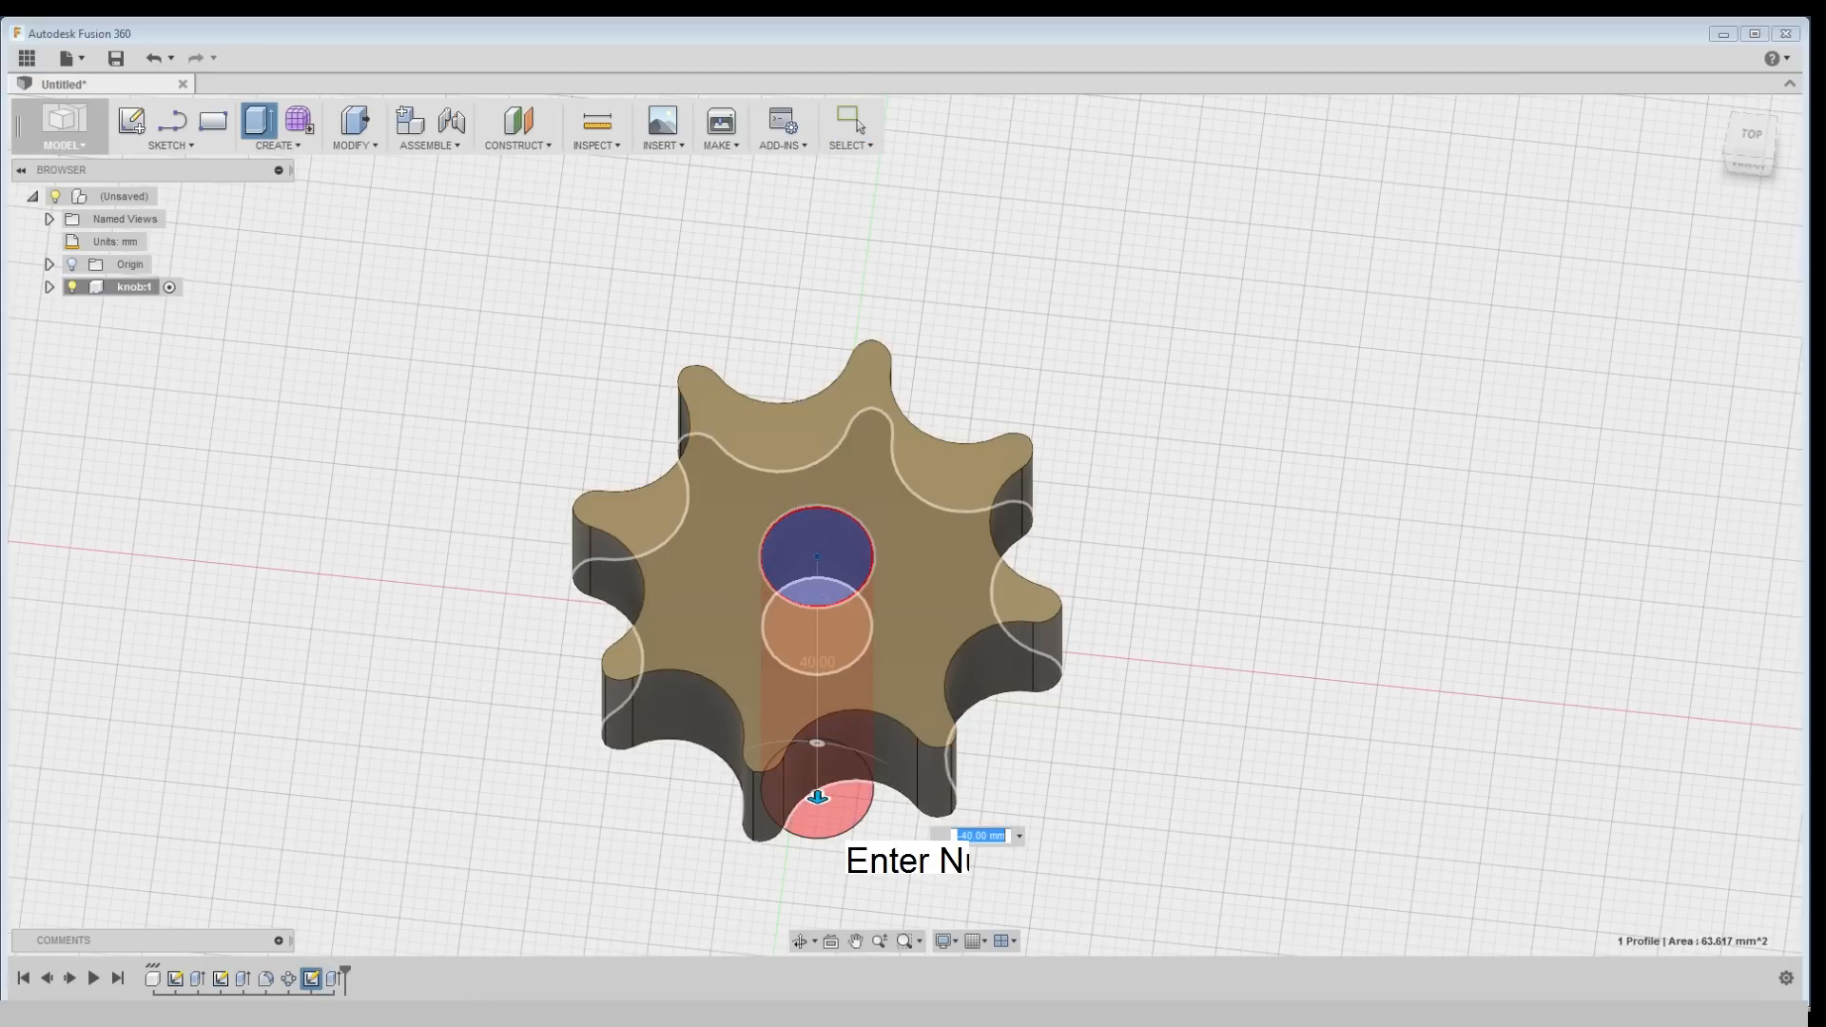
{"action": "key", "text": "Return"}
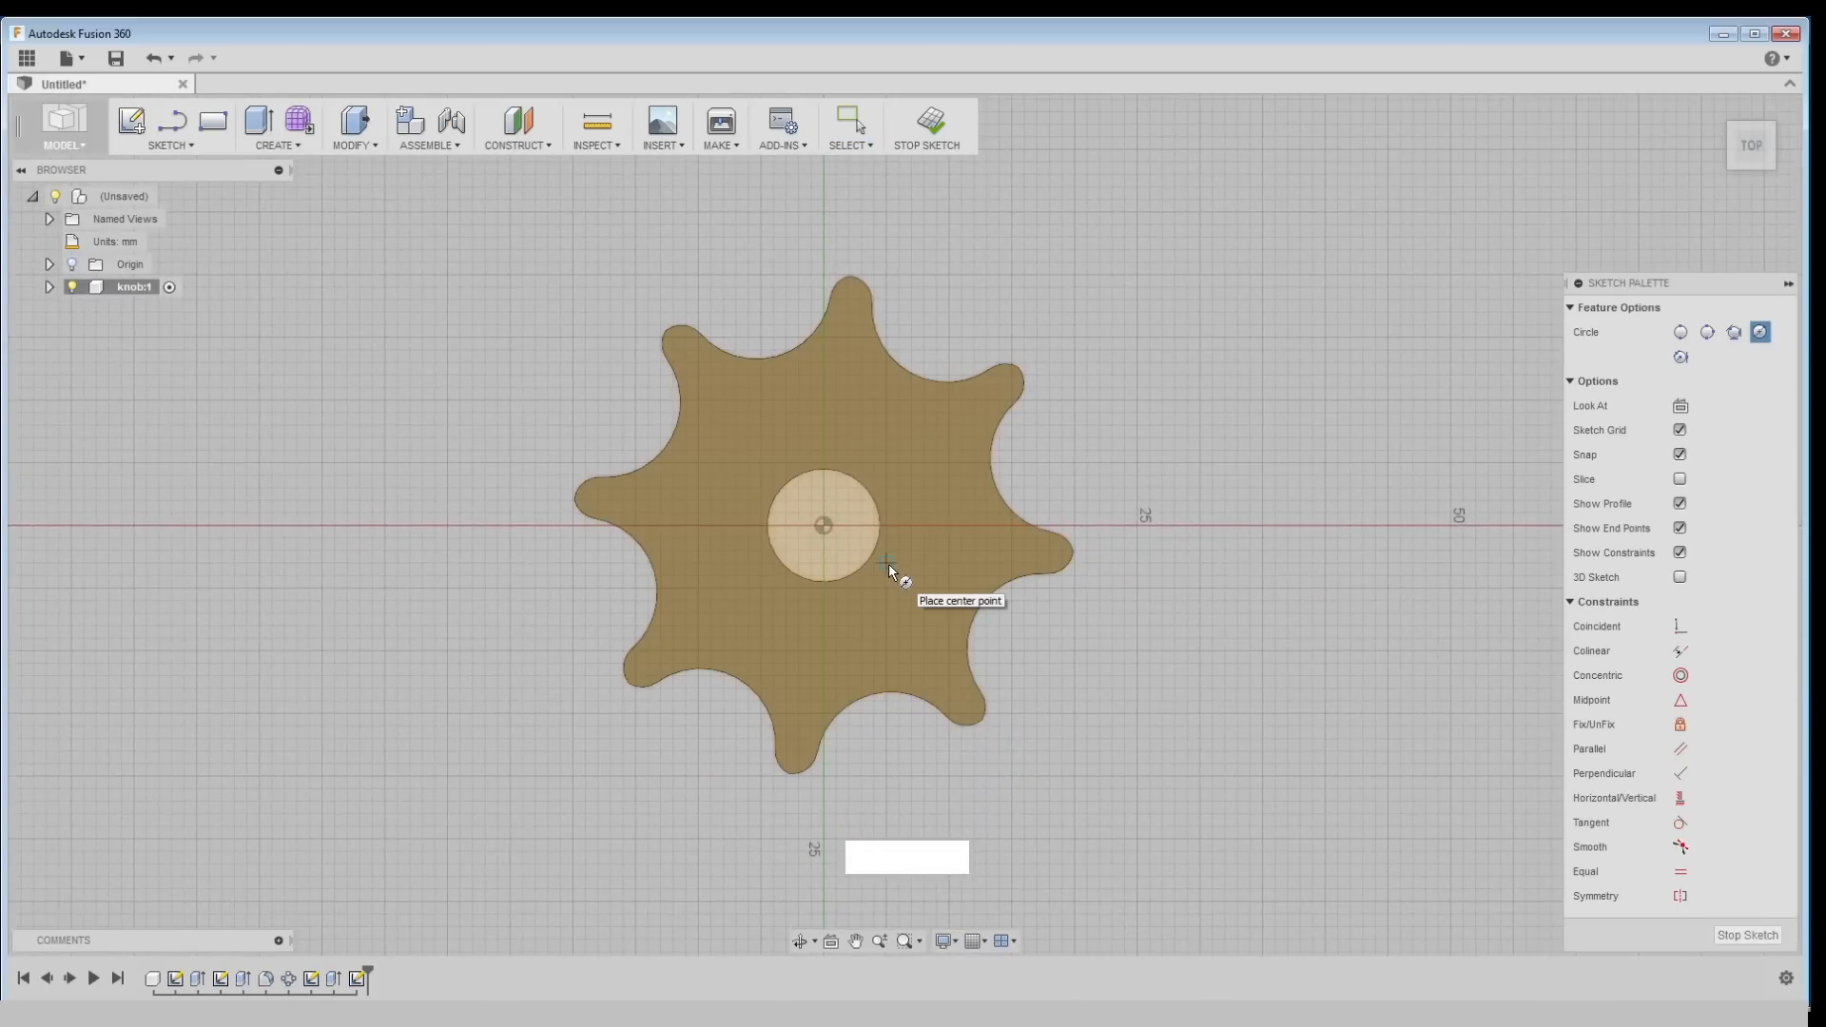
Place the ring circle's centre at the origin on the top face
{"action": "left_click", "coordinate": [824, 523]}
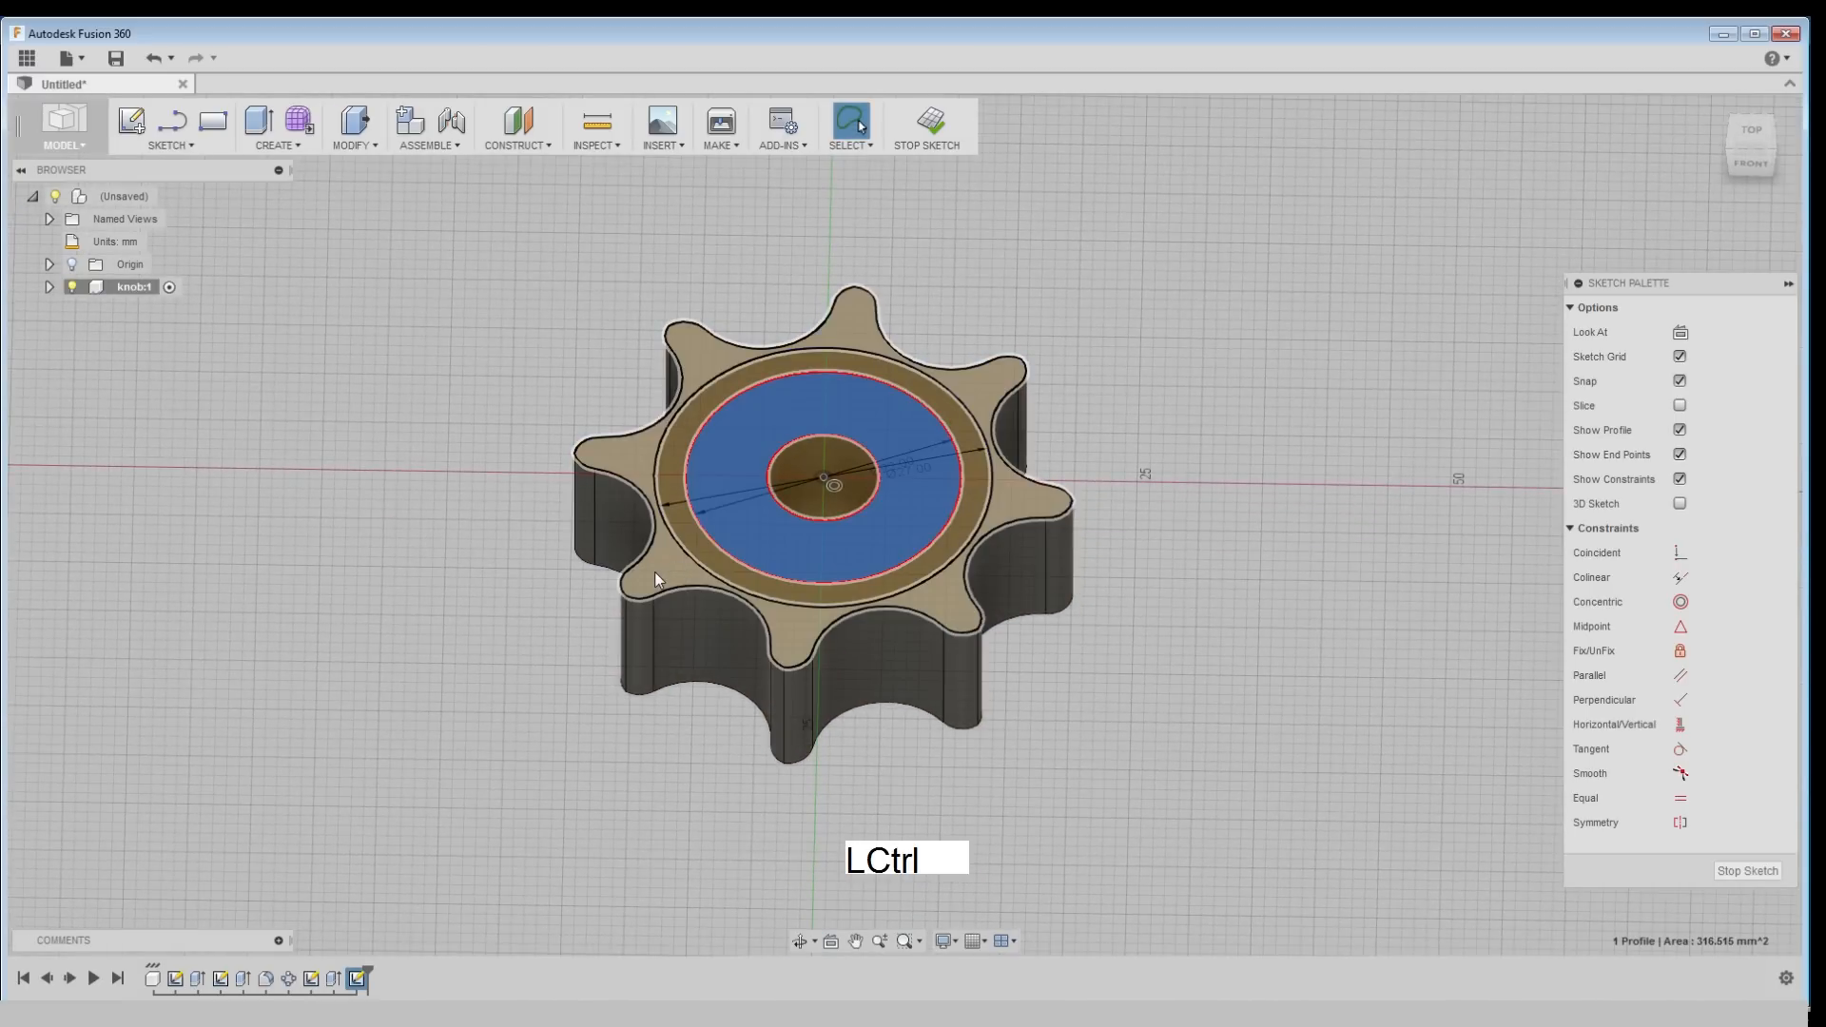
Extrude-cut the ring profiles 2 mm down into the knob's top face
{"action": "key", "text": "e"}
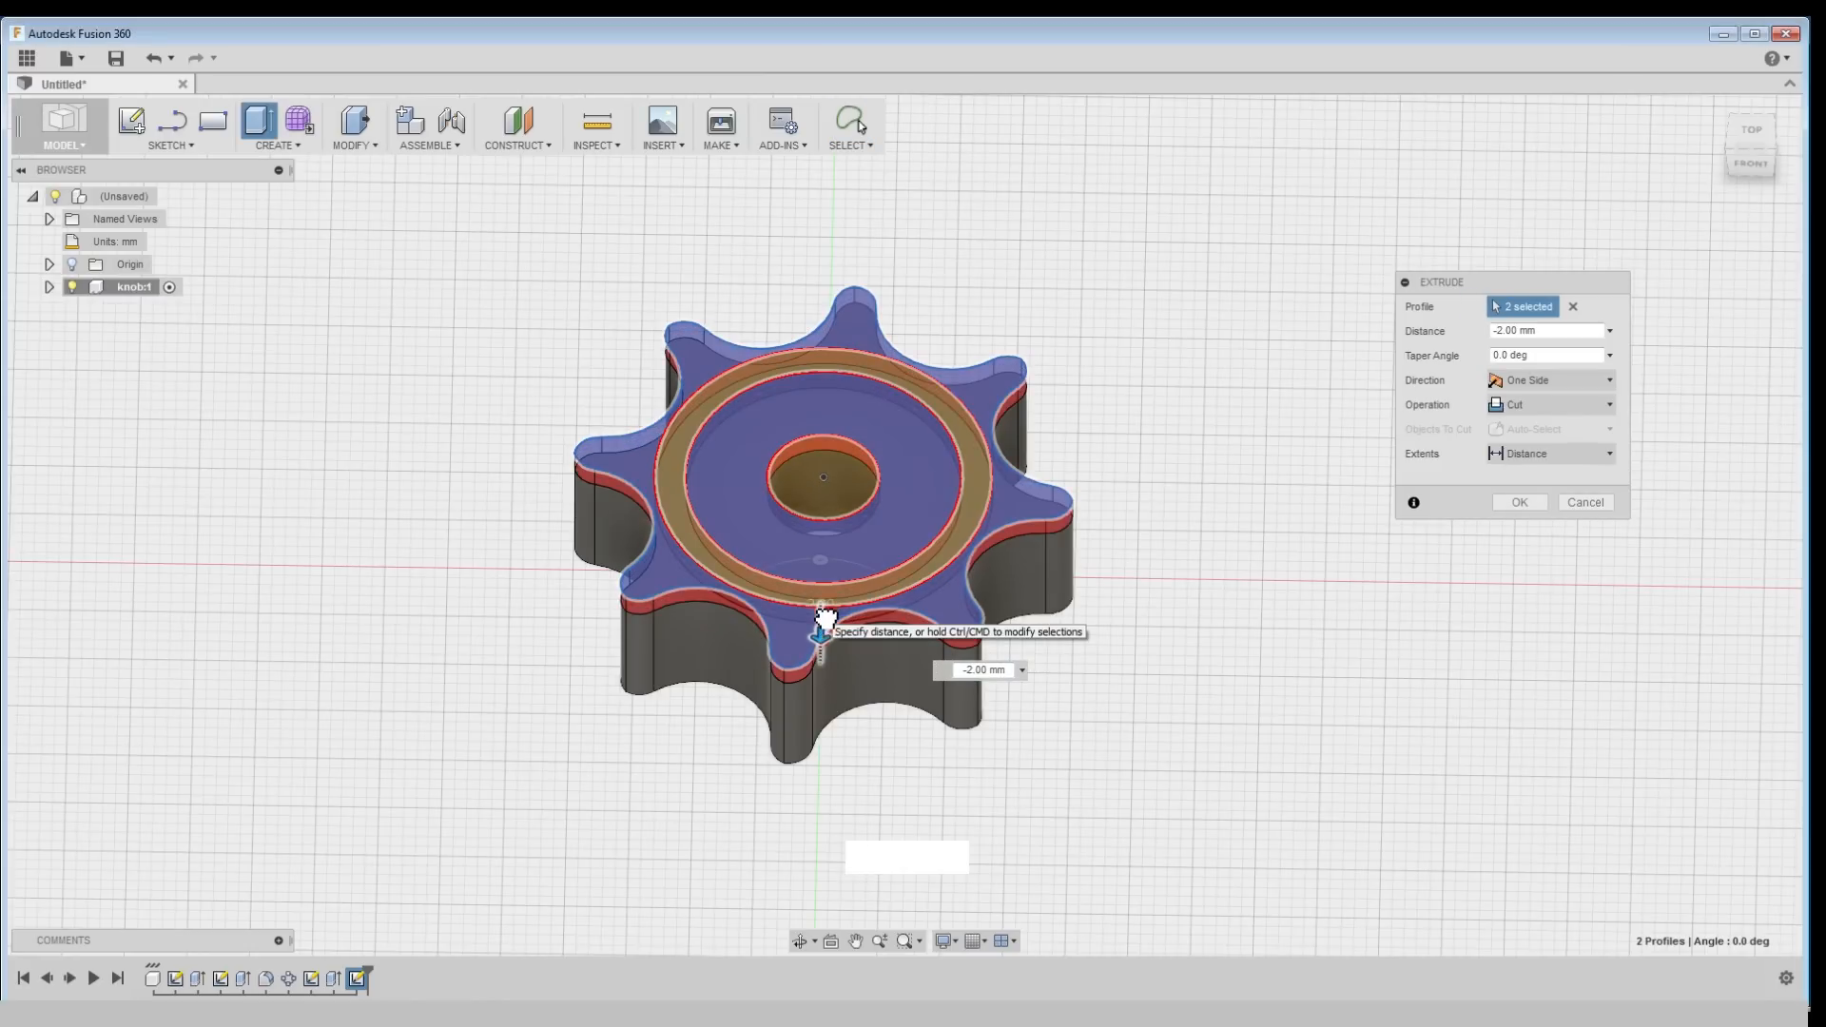
{"action": "left_click", "coordinate": [1518, 502]}
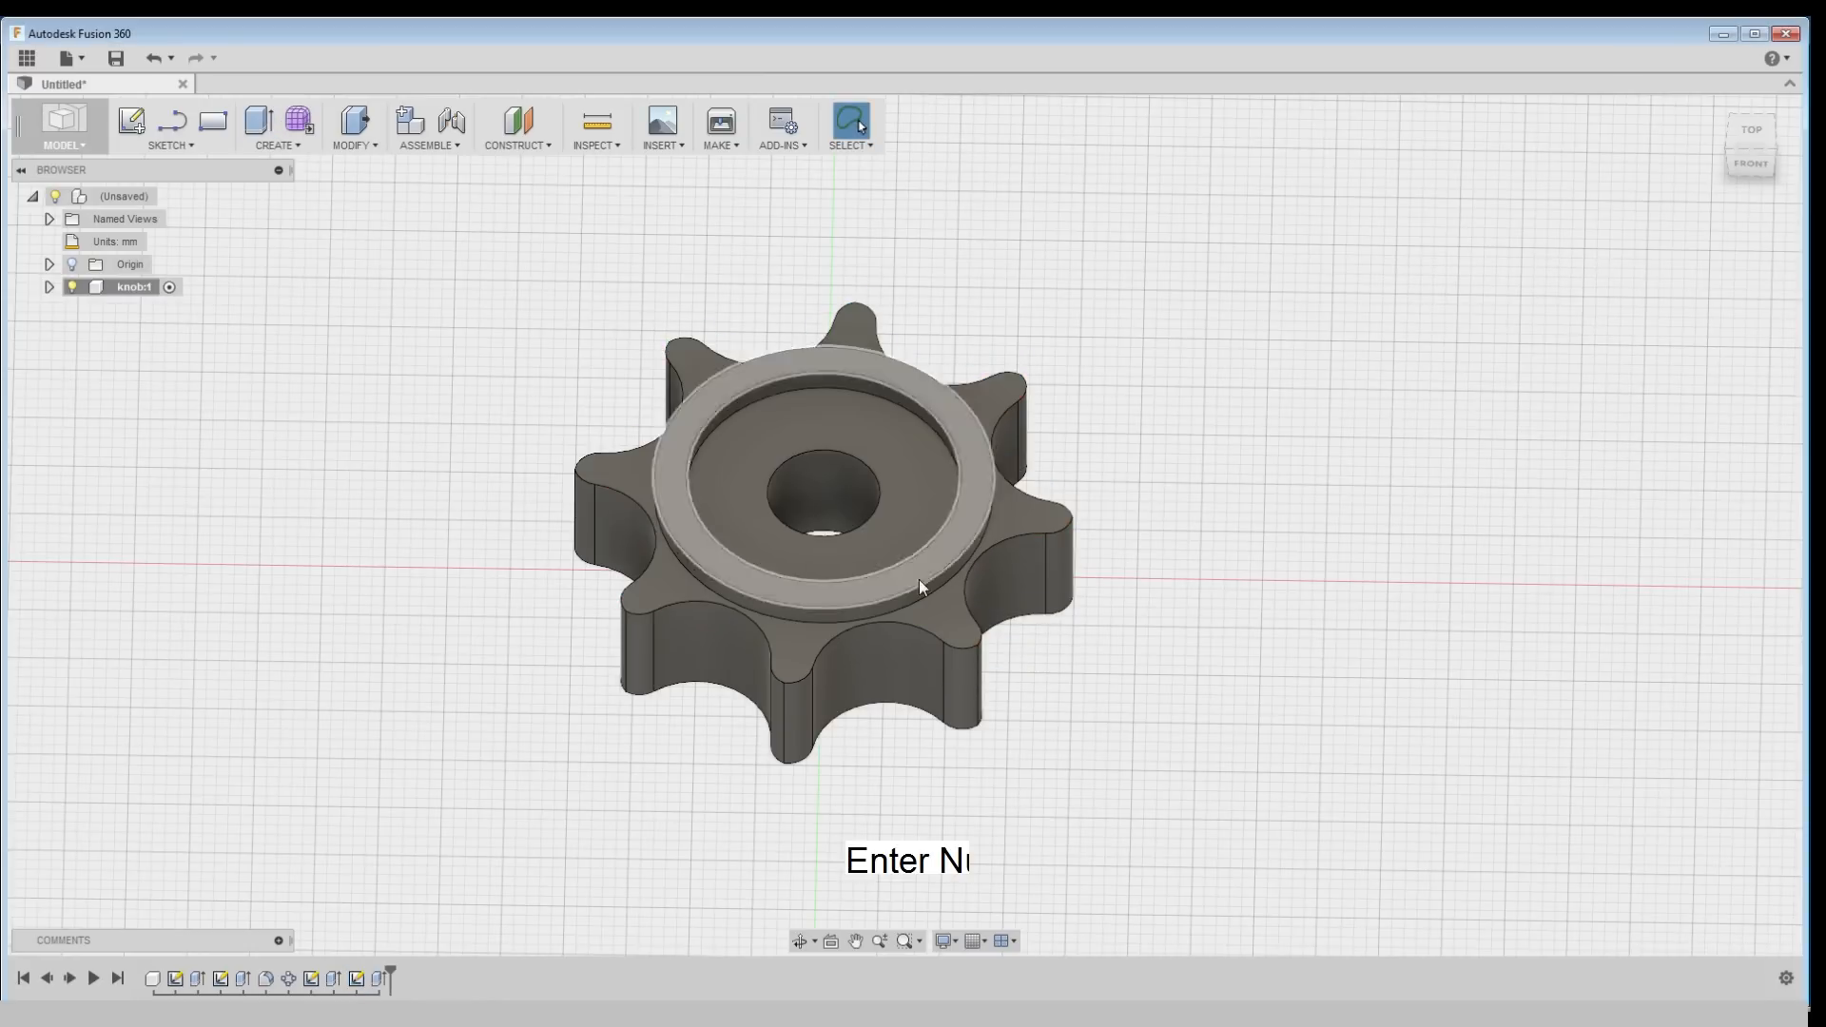